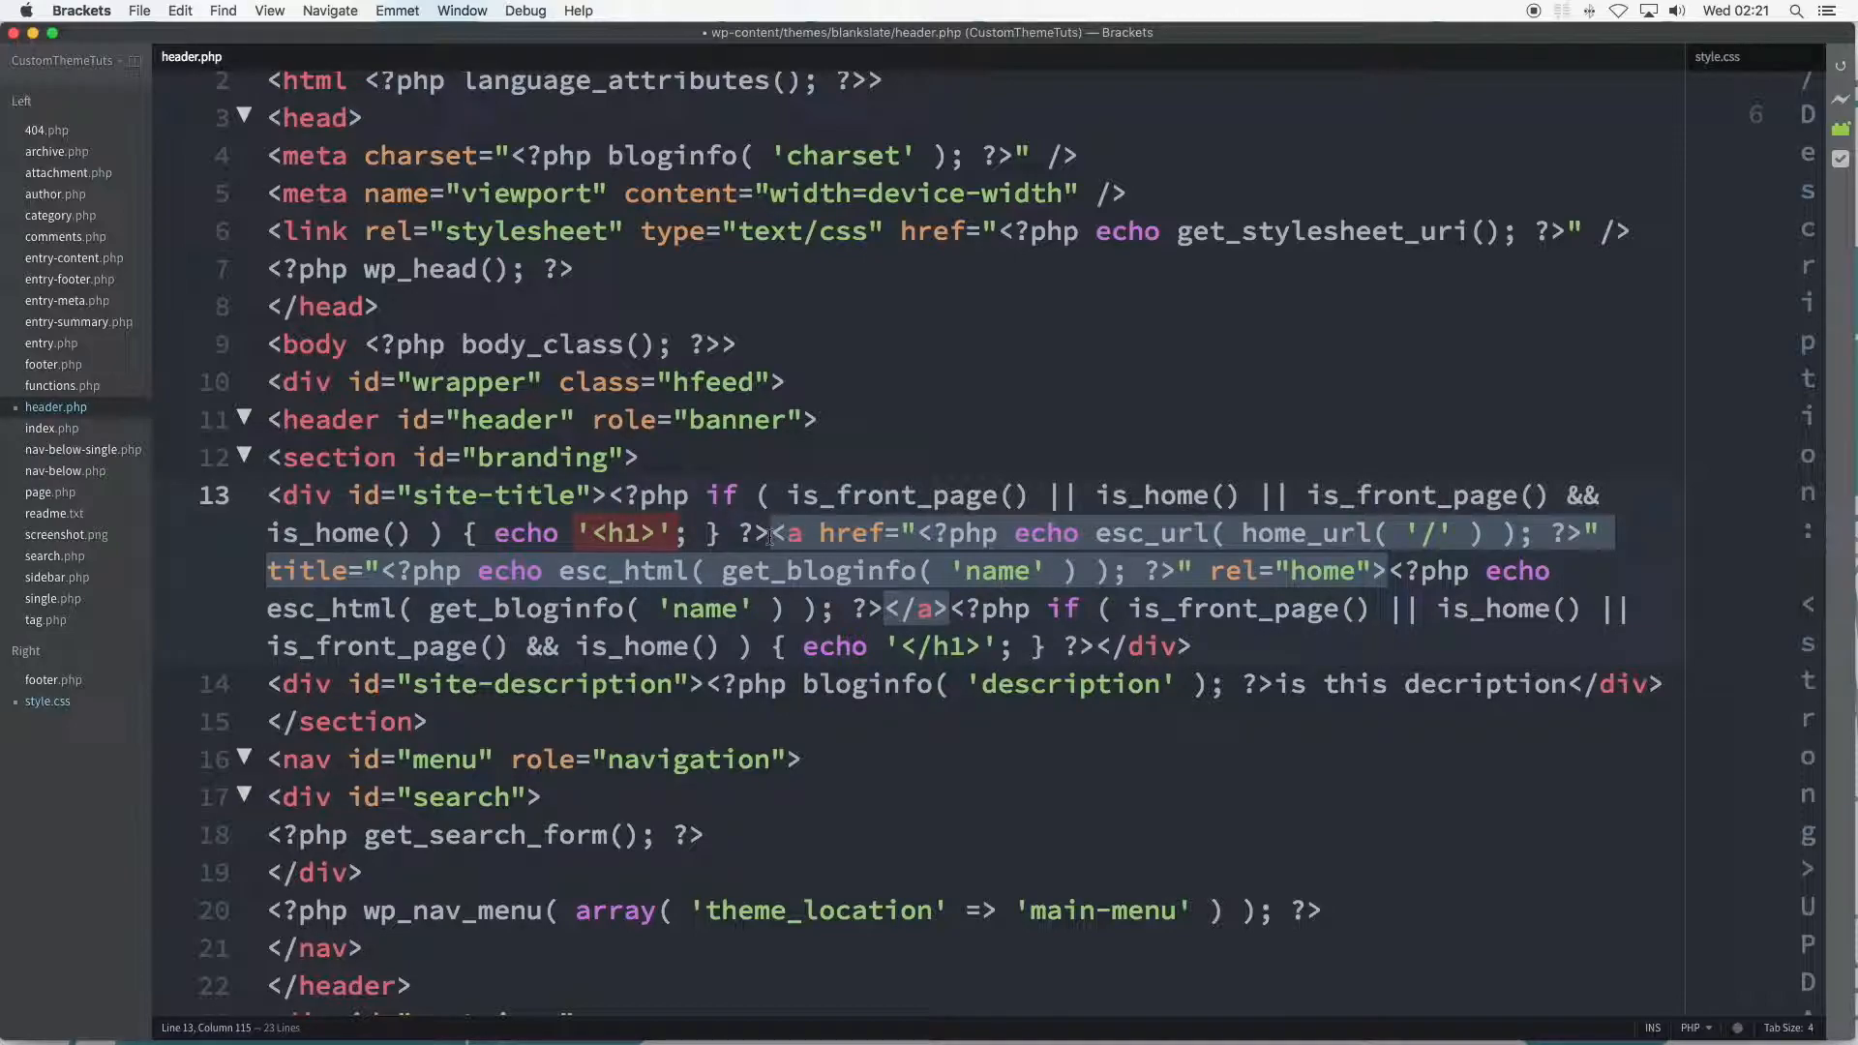
Select the site-title link code on line 13 of header.php to discuss the H1 condition
left_click_drag(769, 534, 948, 609)
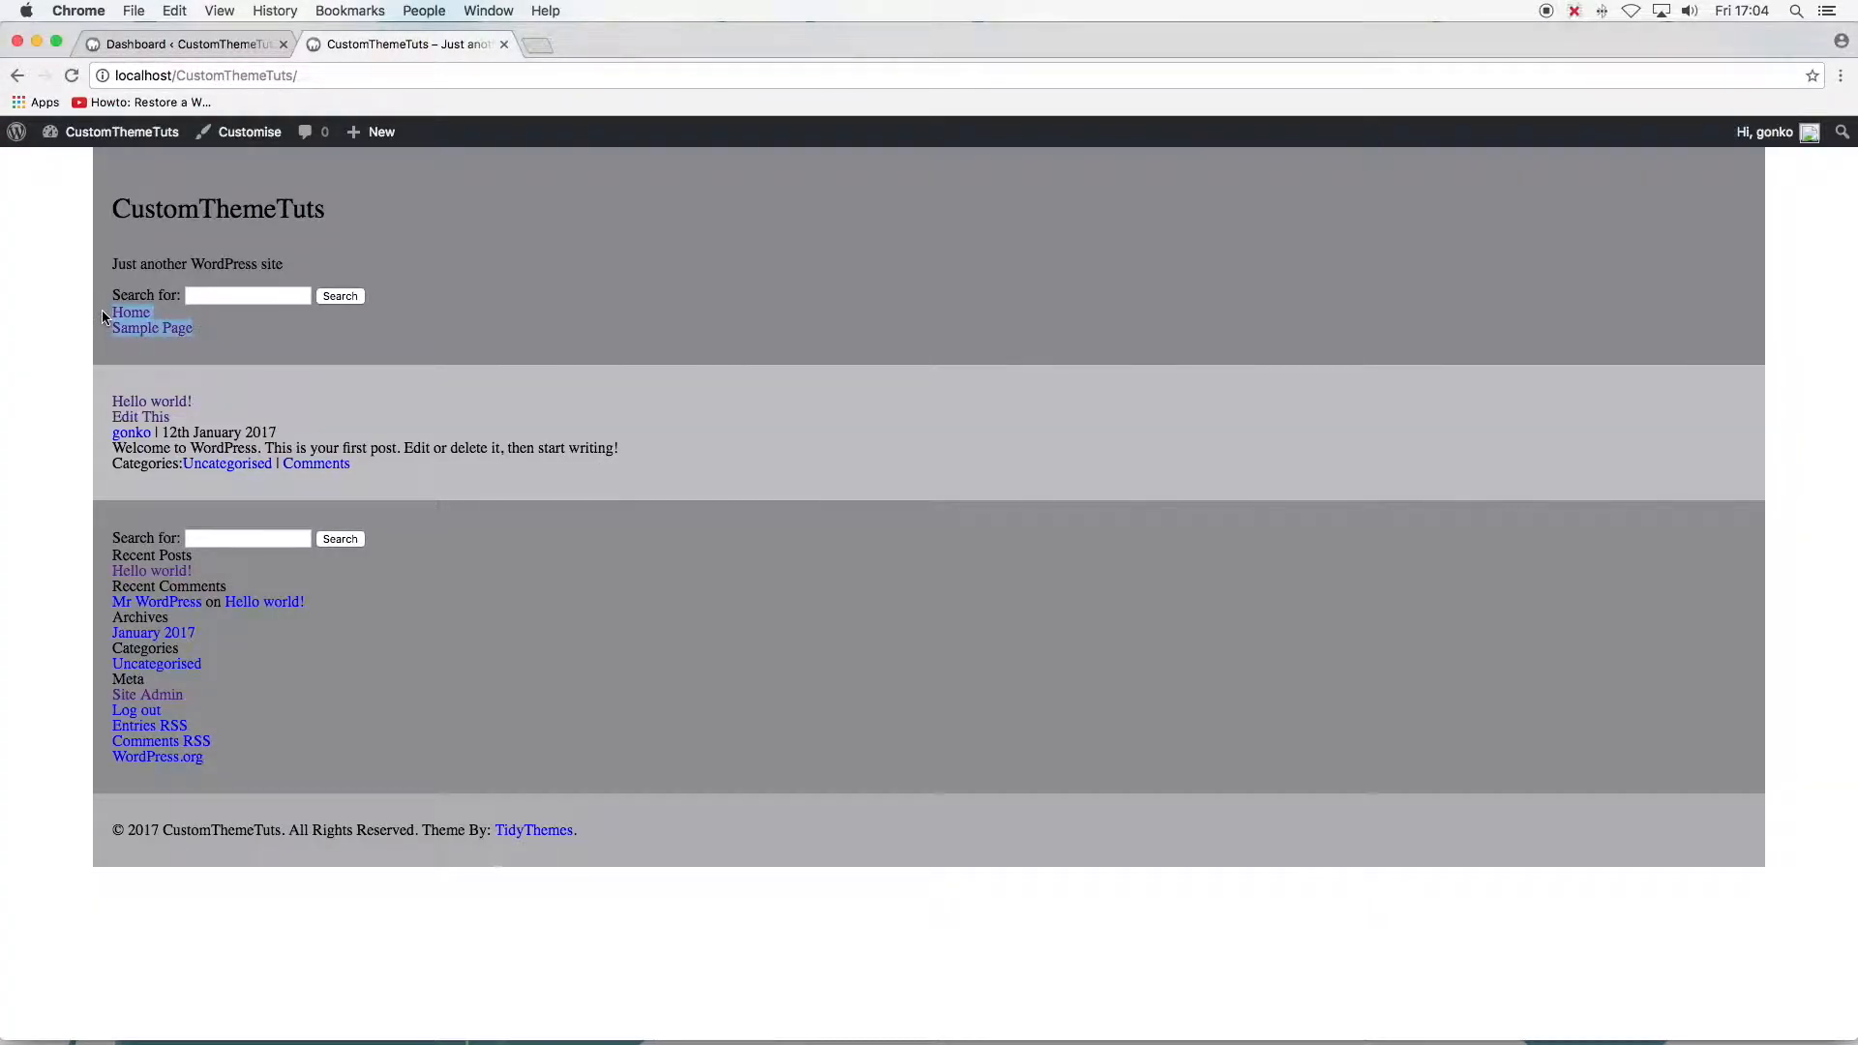
Create a new page titled Page1 via Pages > Add New and publish it
left_click(178, 44)
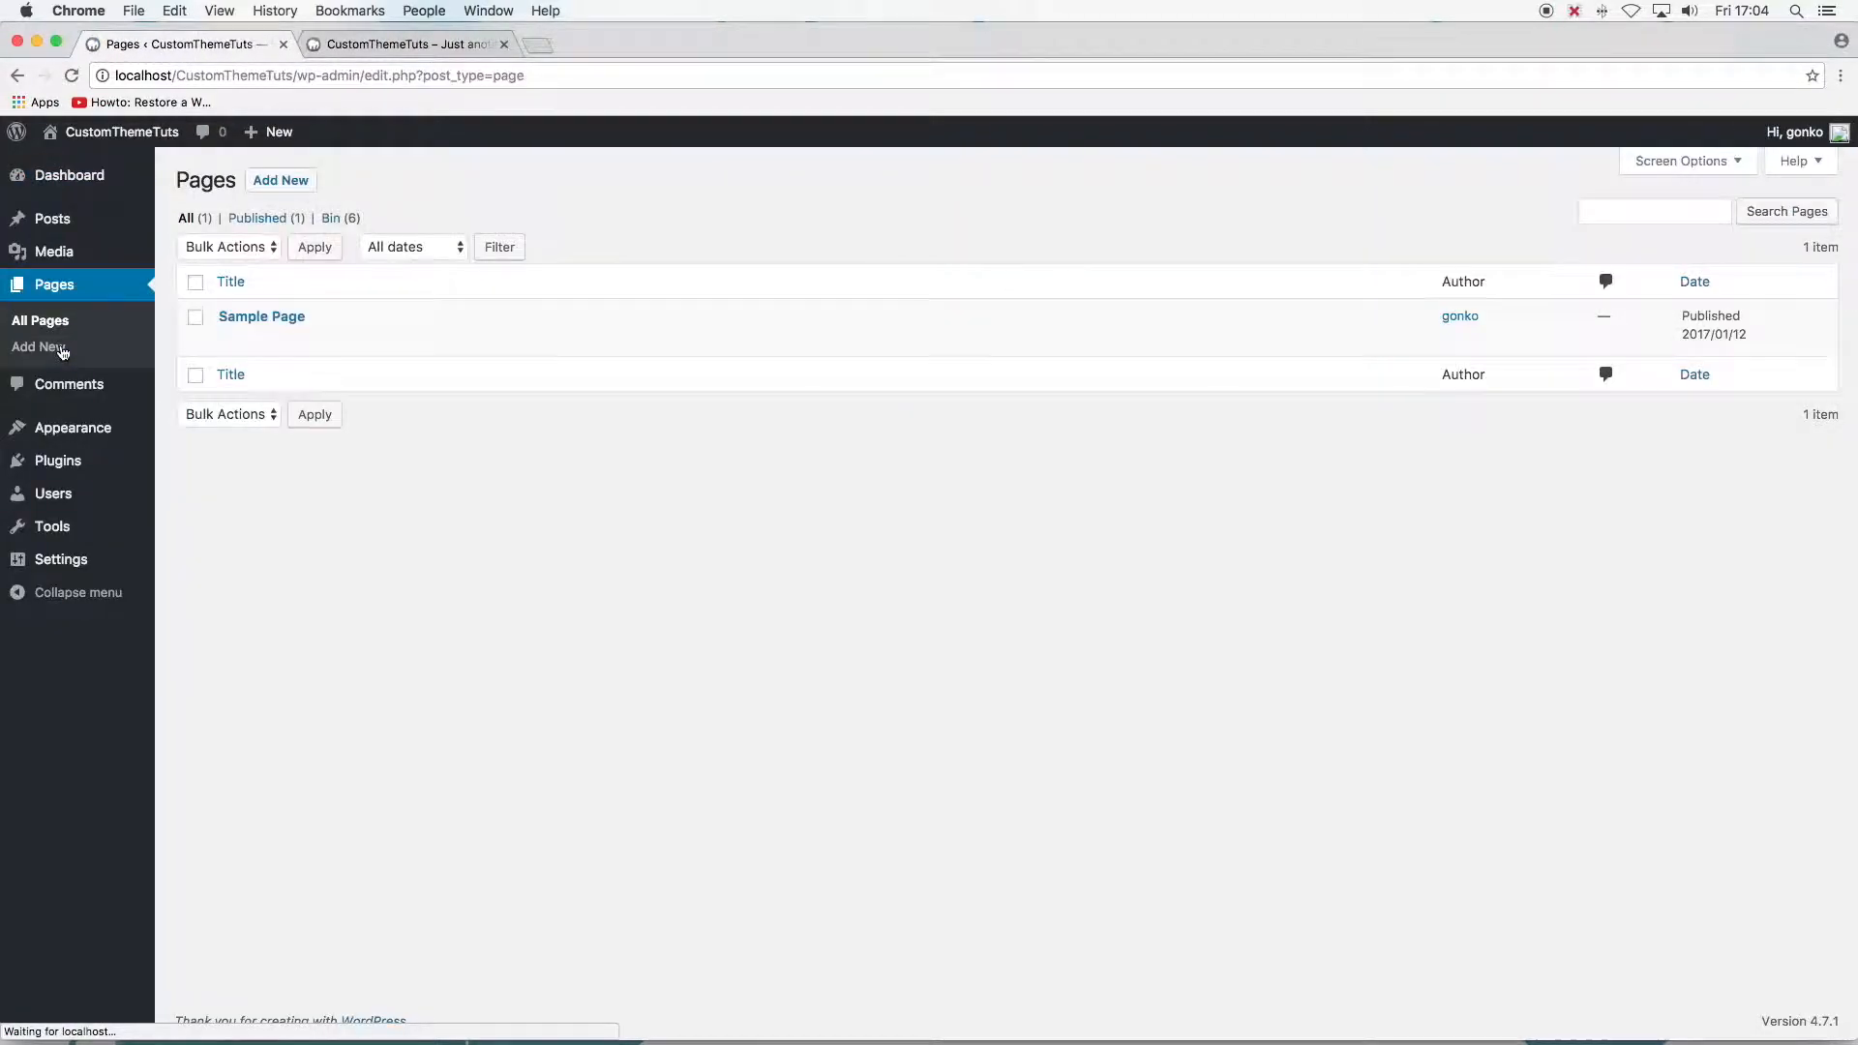
left_click(38, 347)
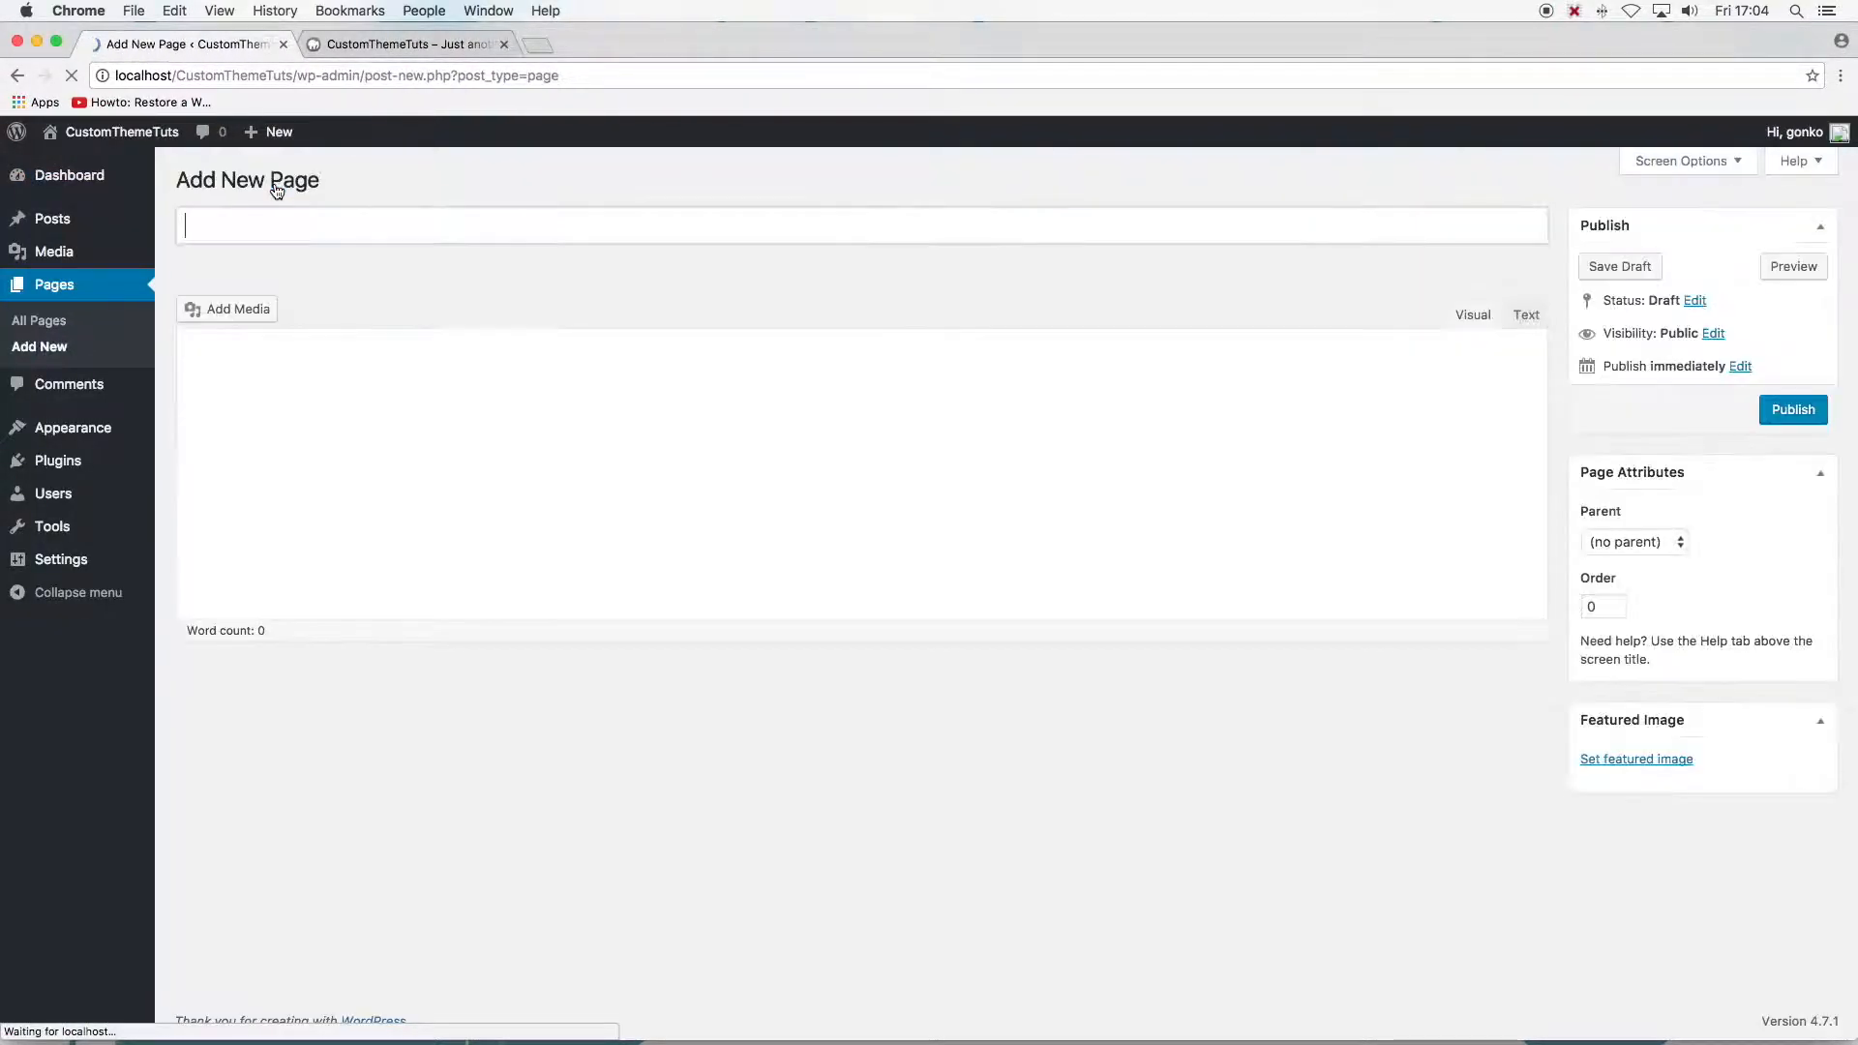
type("P")
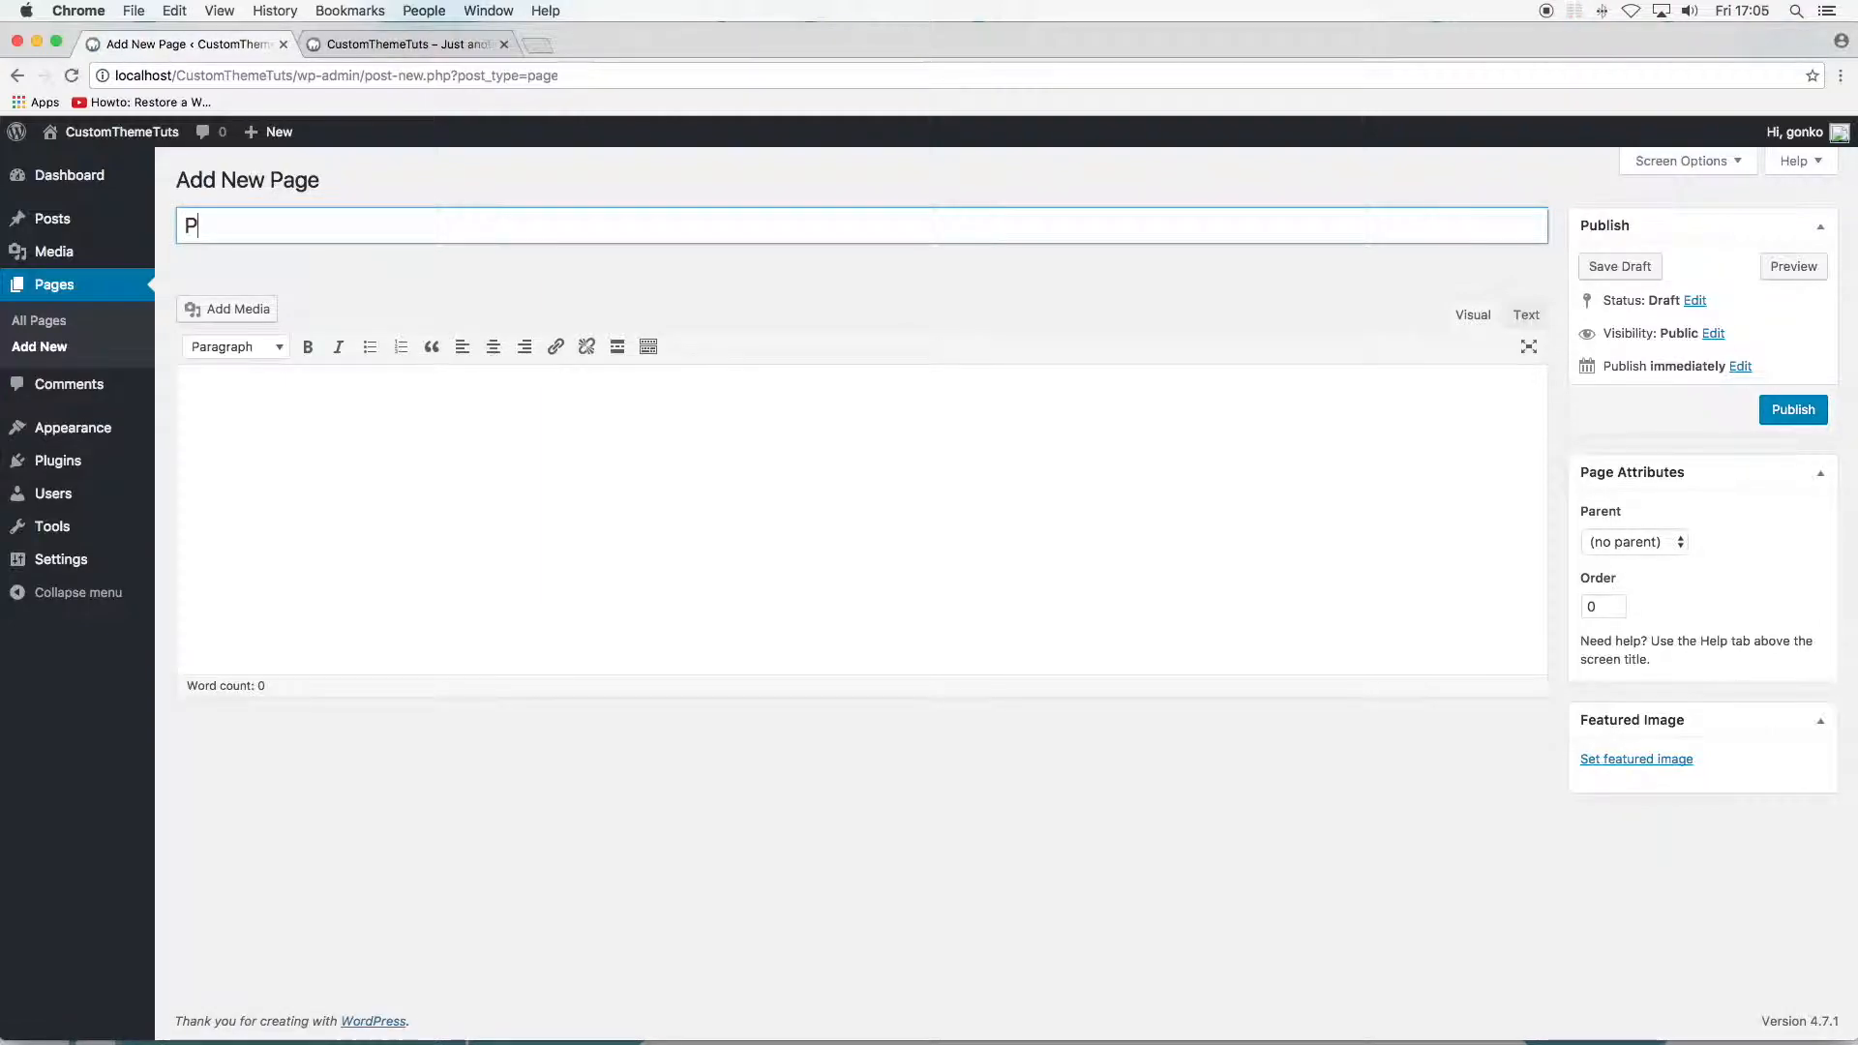
left_click(1791, 408)
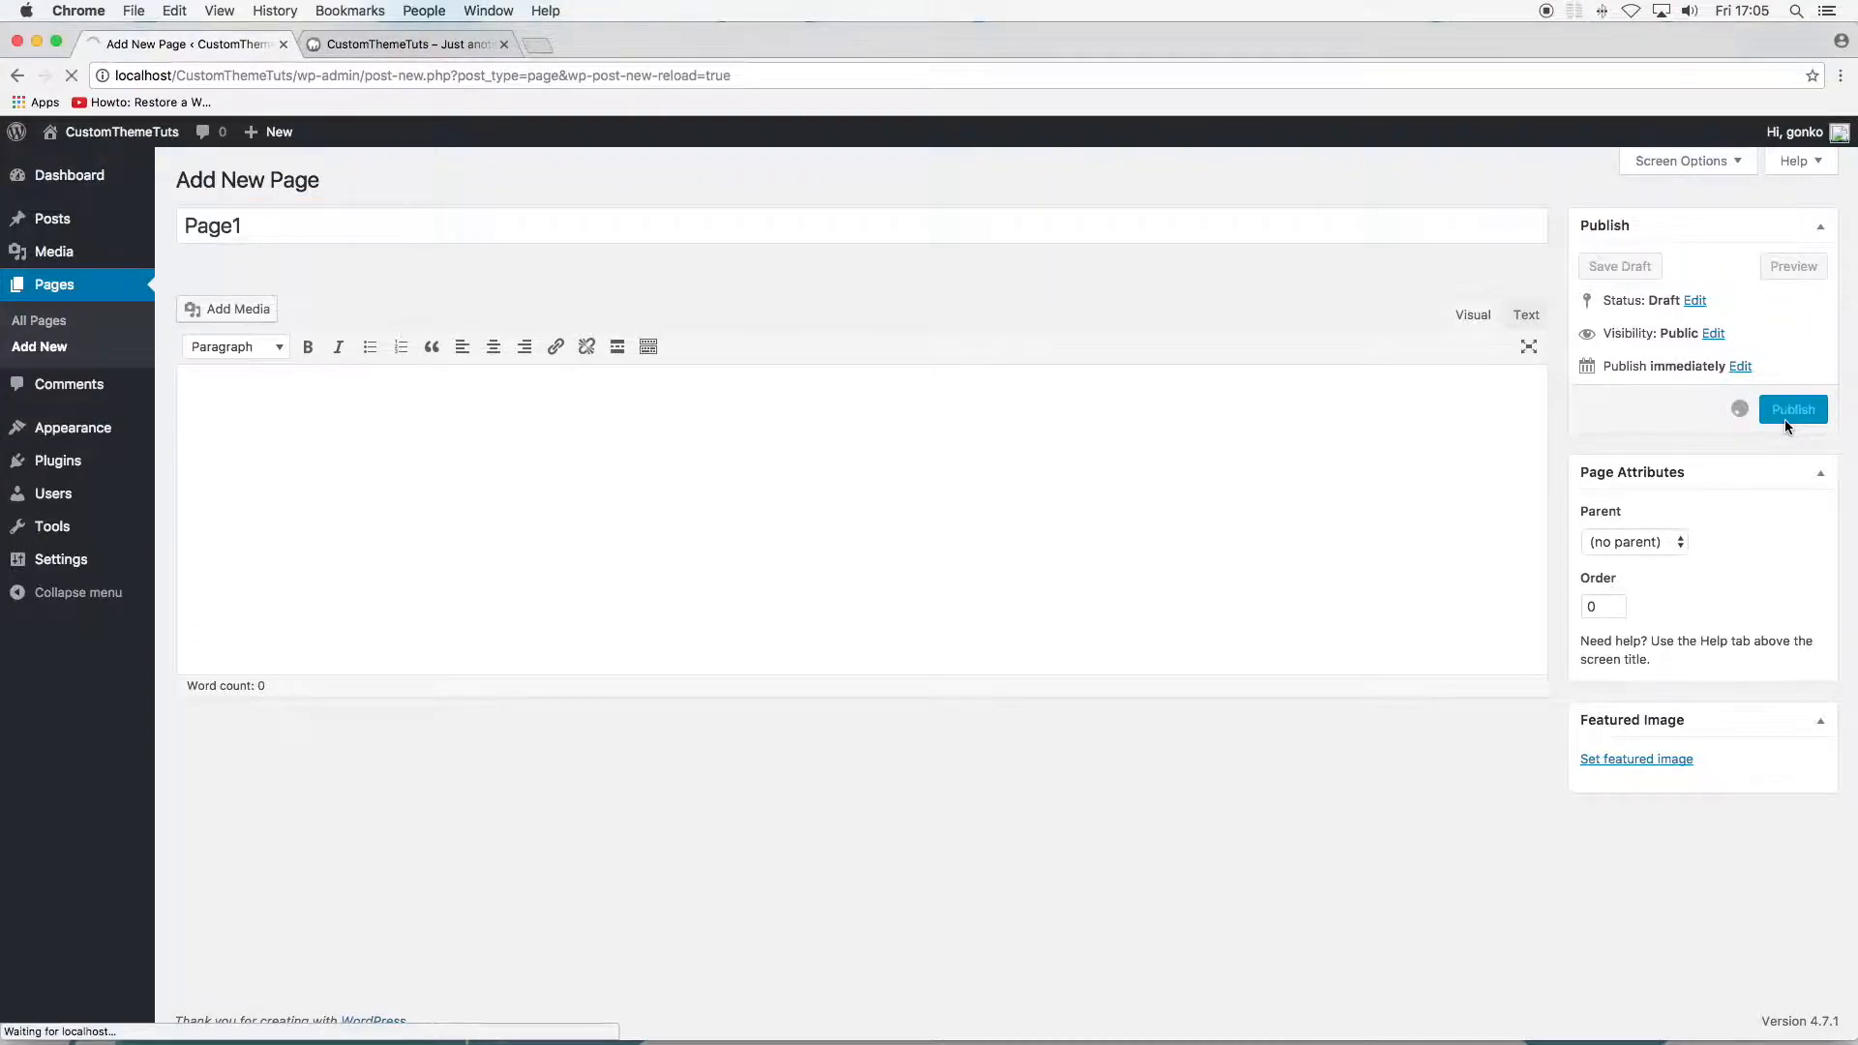
left_click(1792, 409)
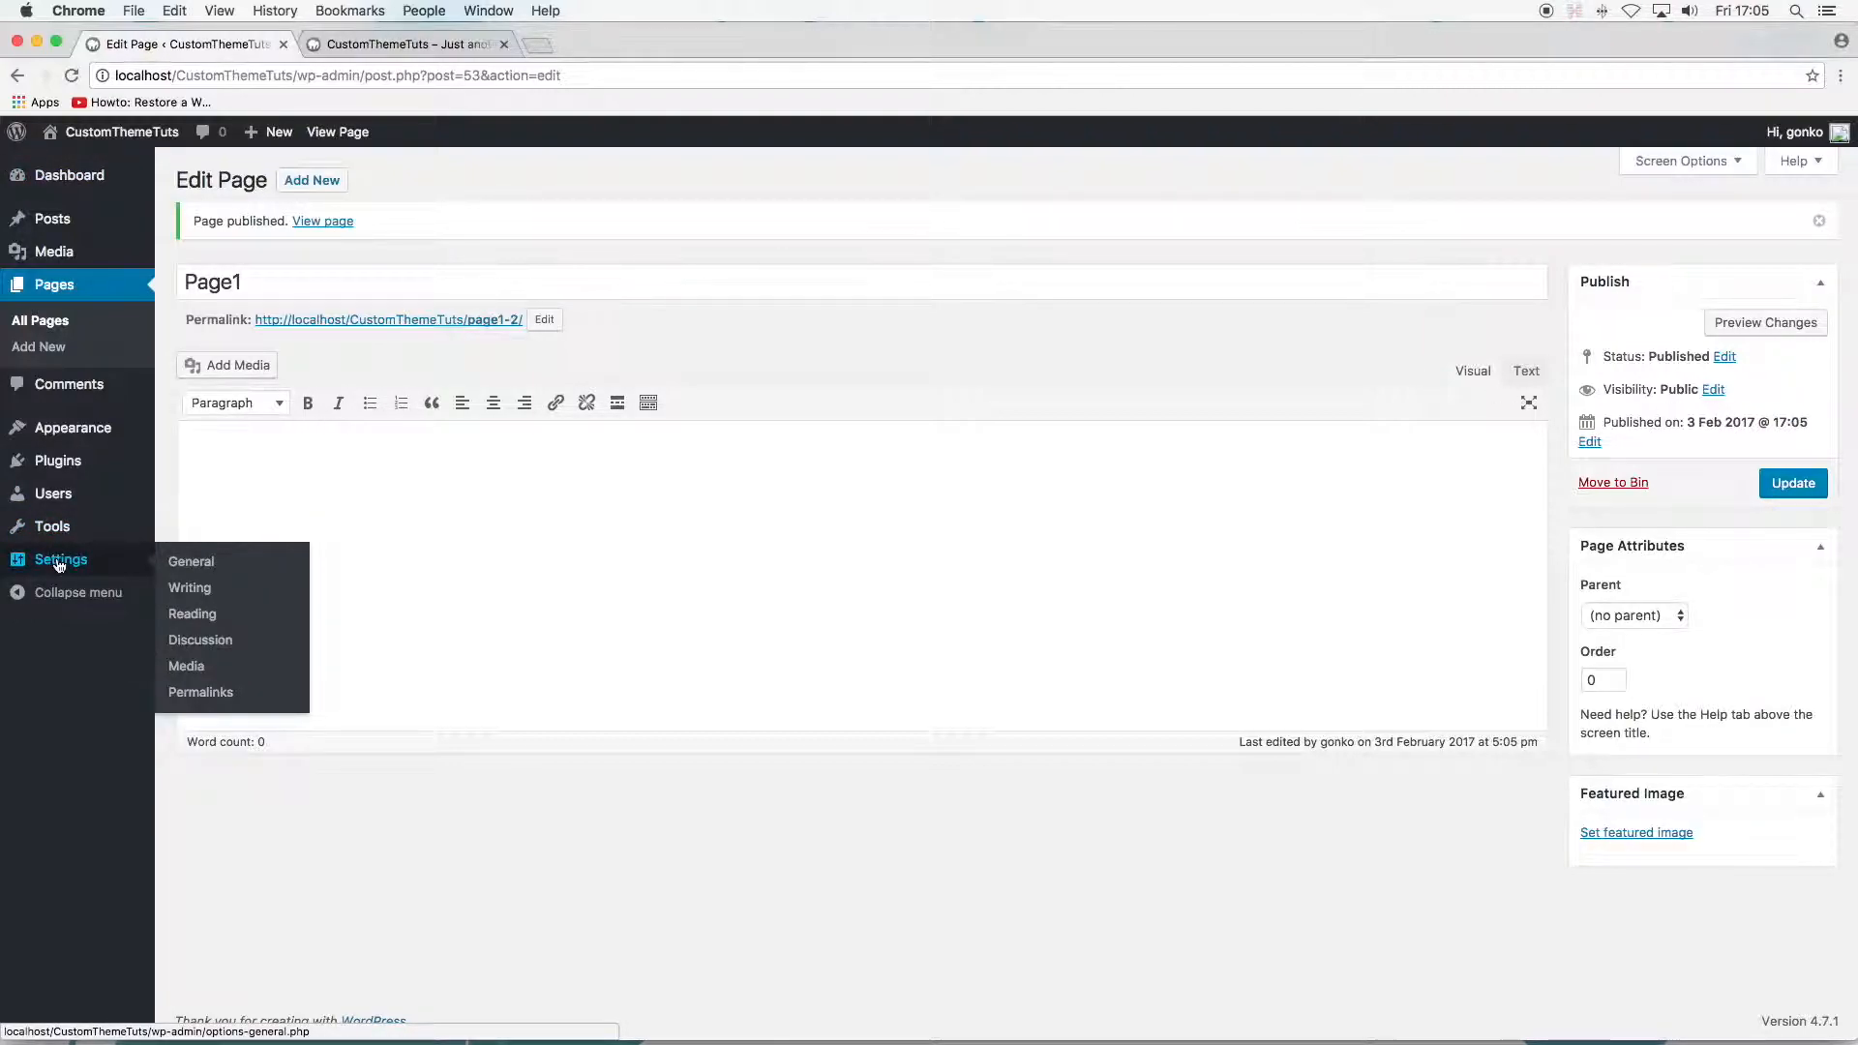
mouse_move(192, 613)
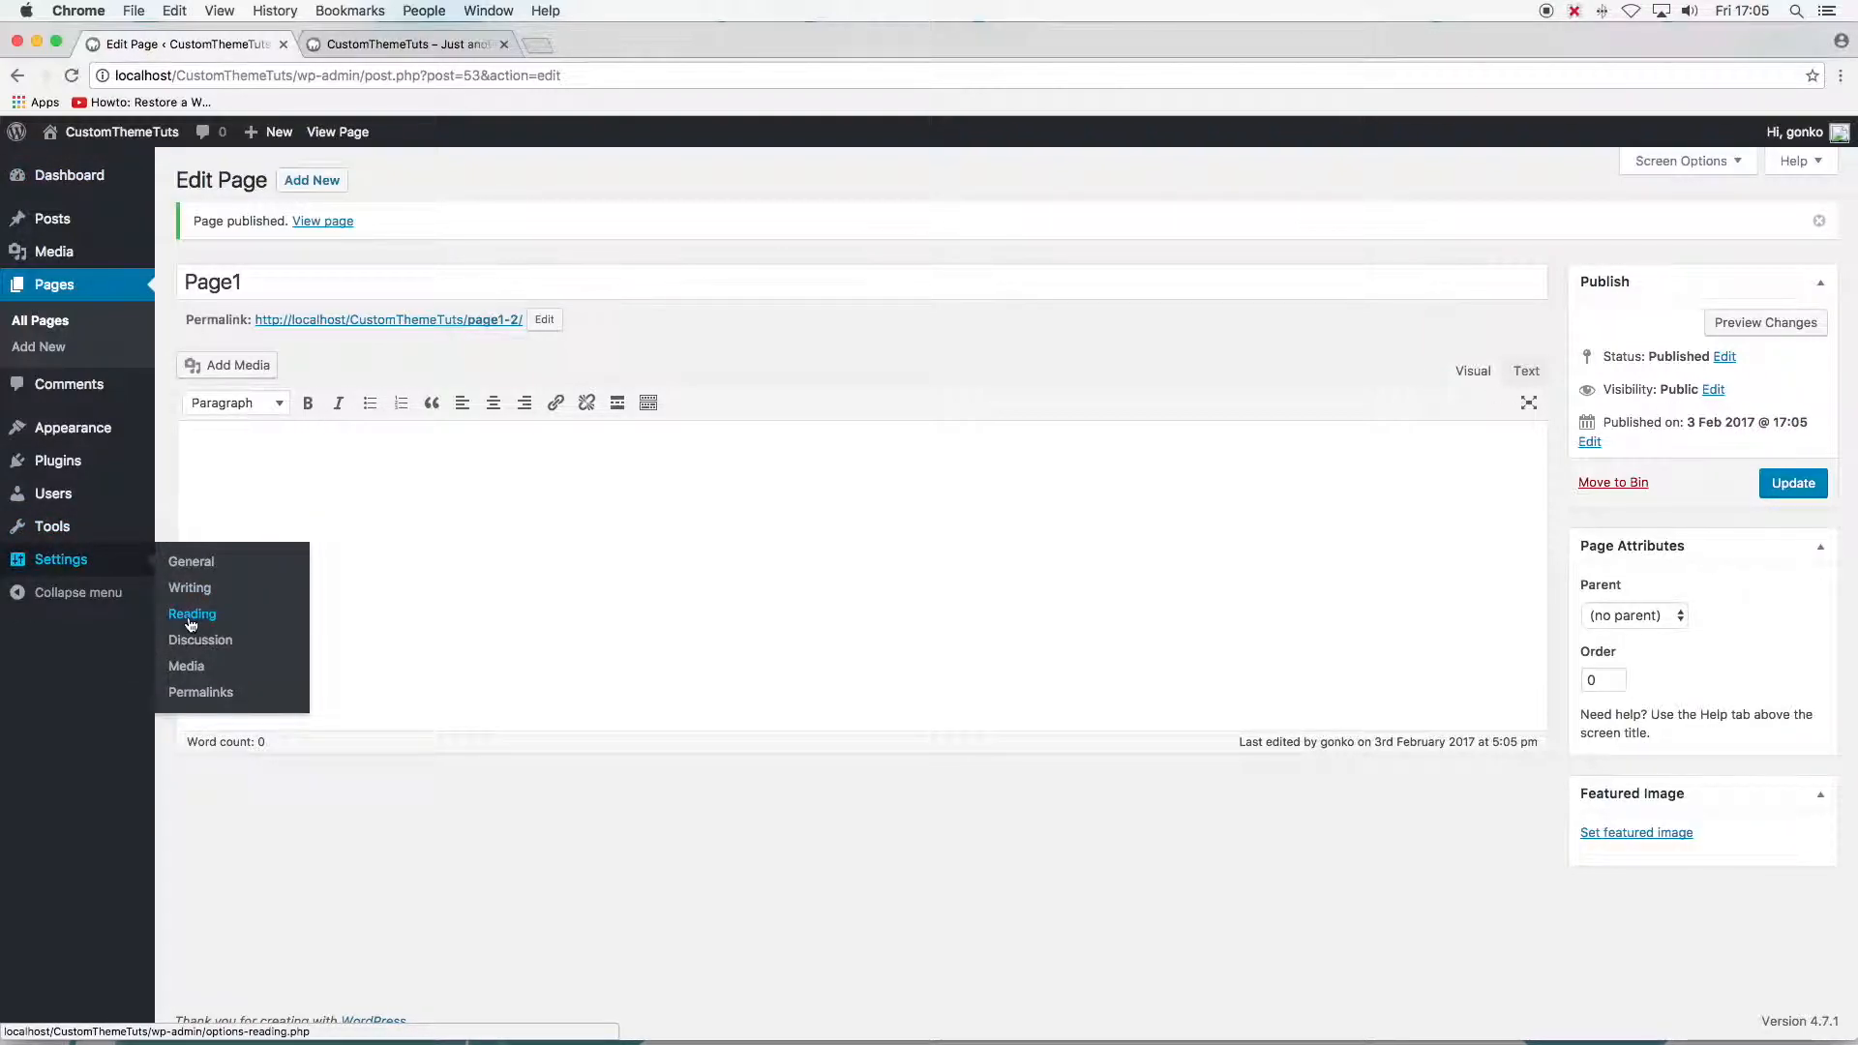
In Settings > Reading, switch the front page display to A static page
left_click(191, 613)
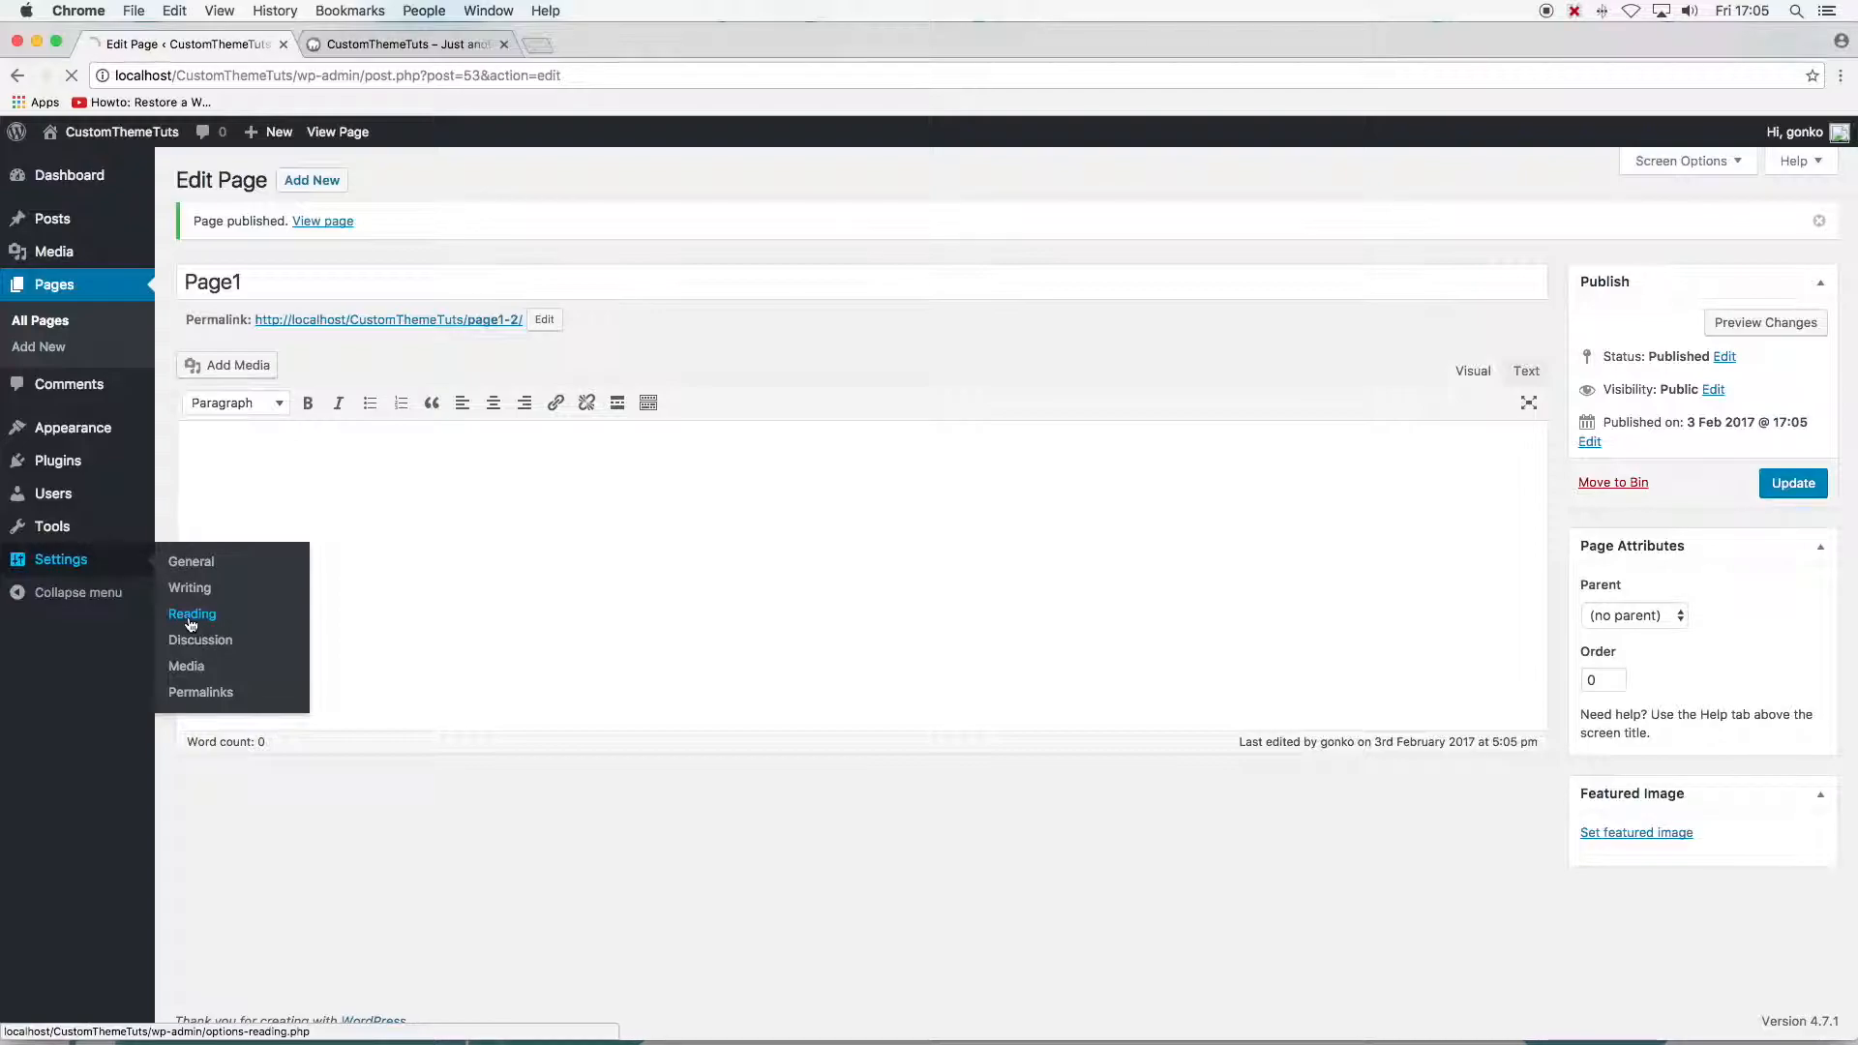
left_click(192, 613)
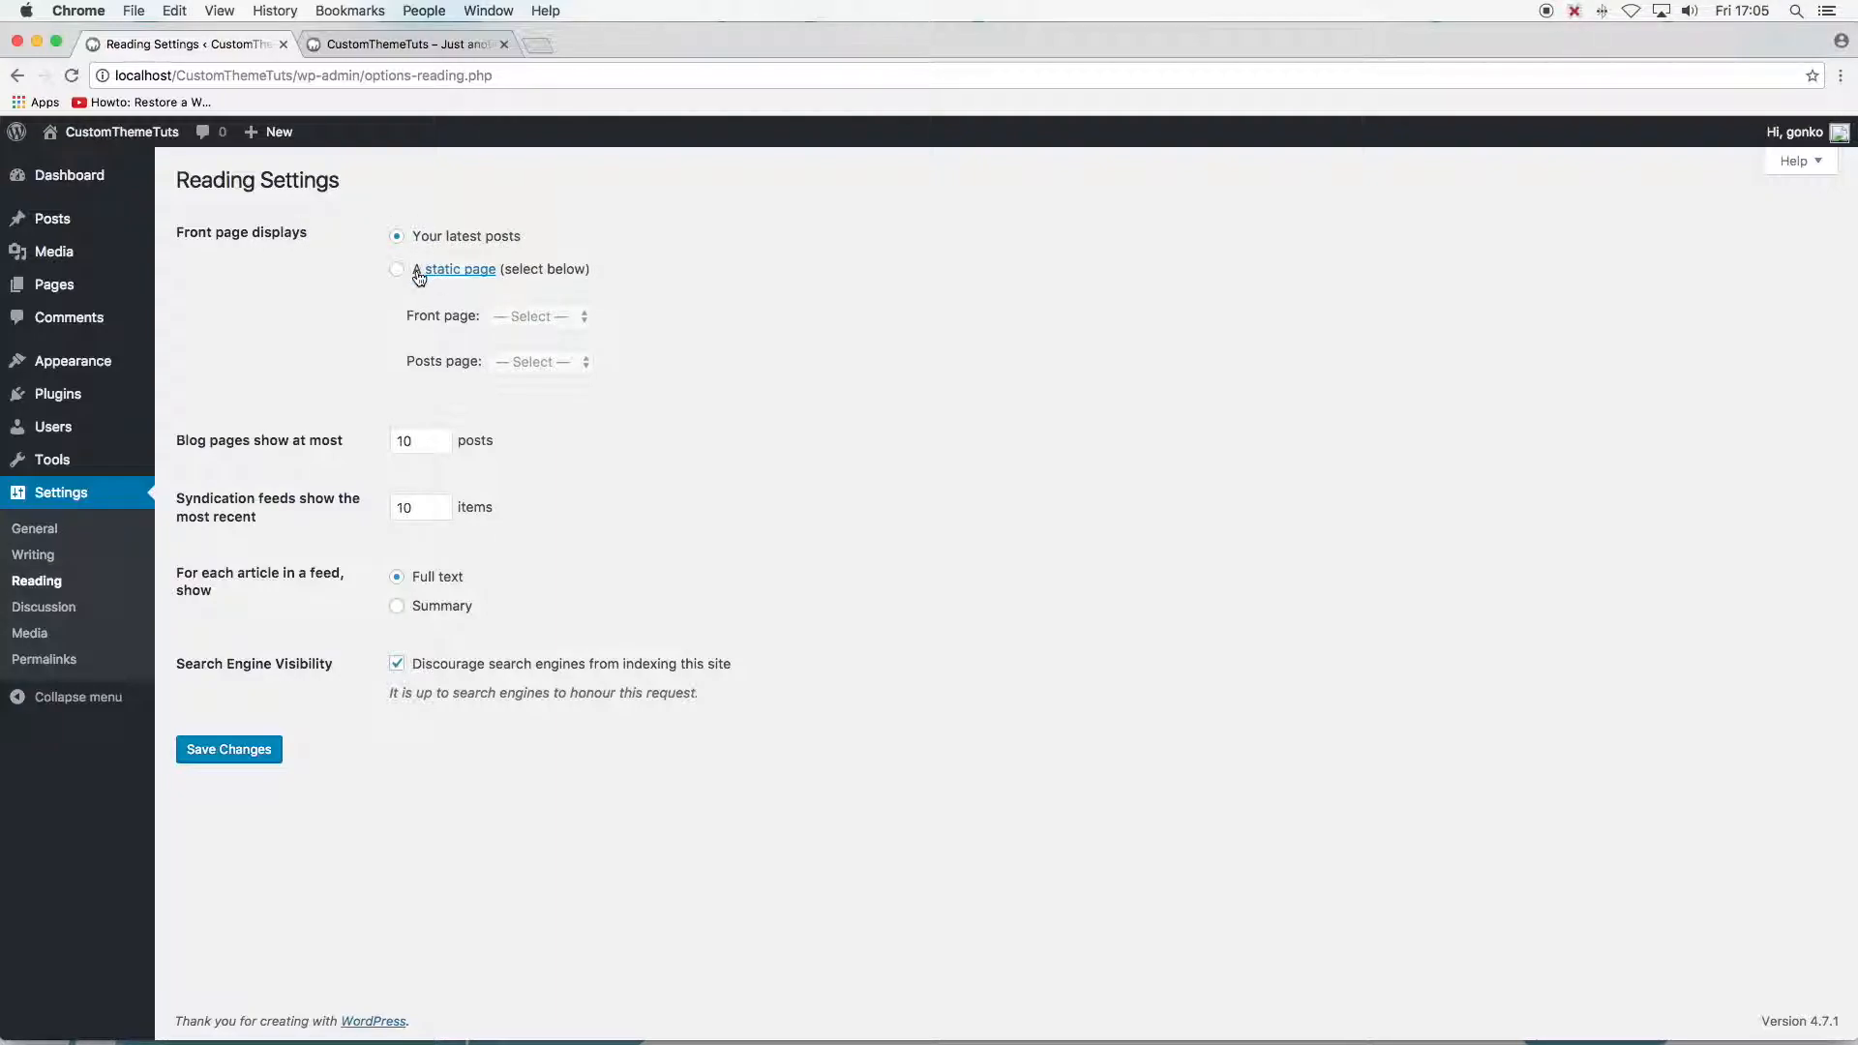
left_click(397, 269)
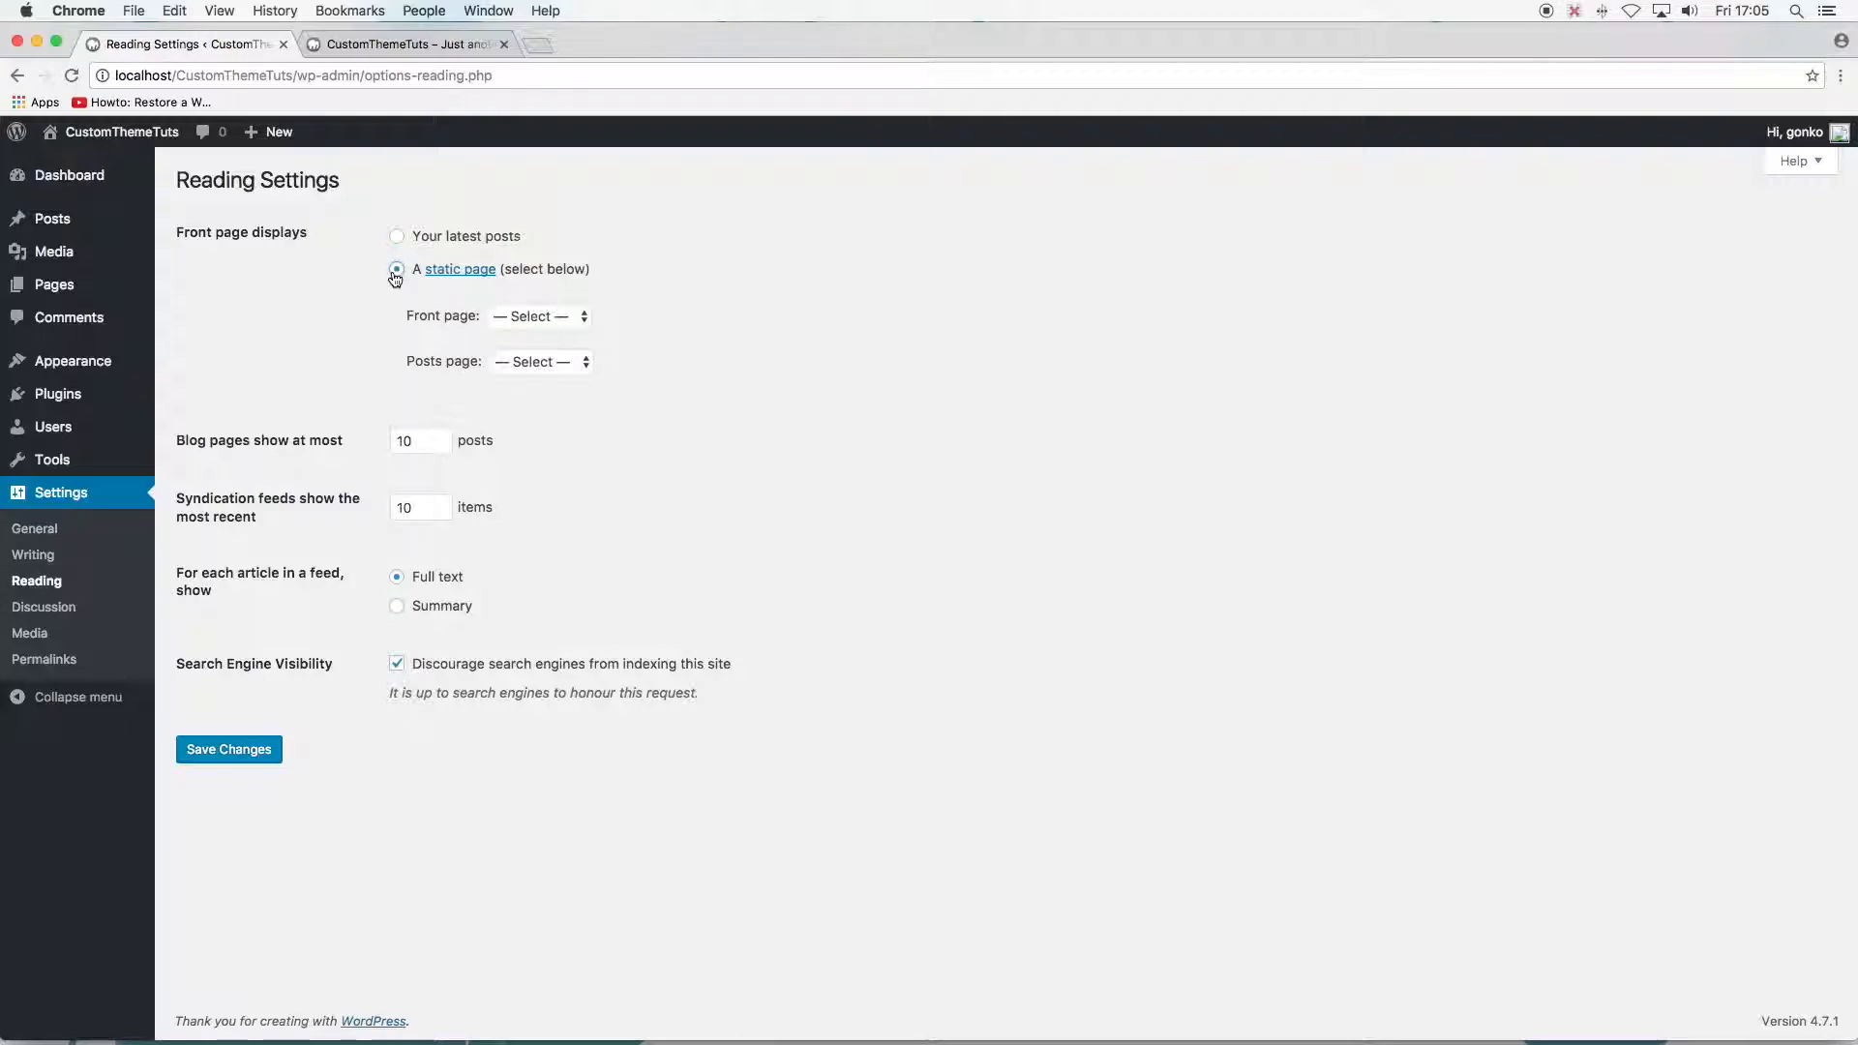
left_click(395, 269)
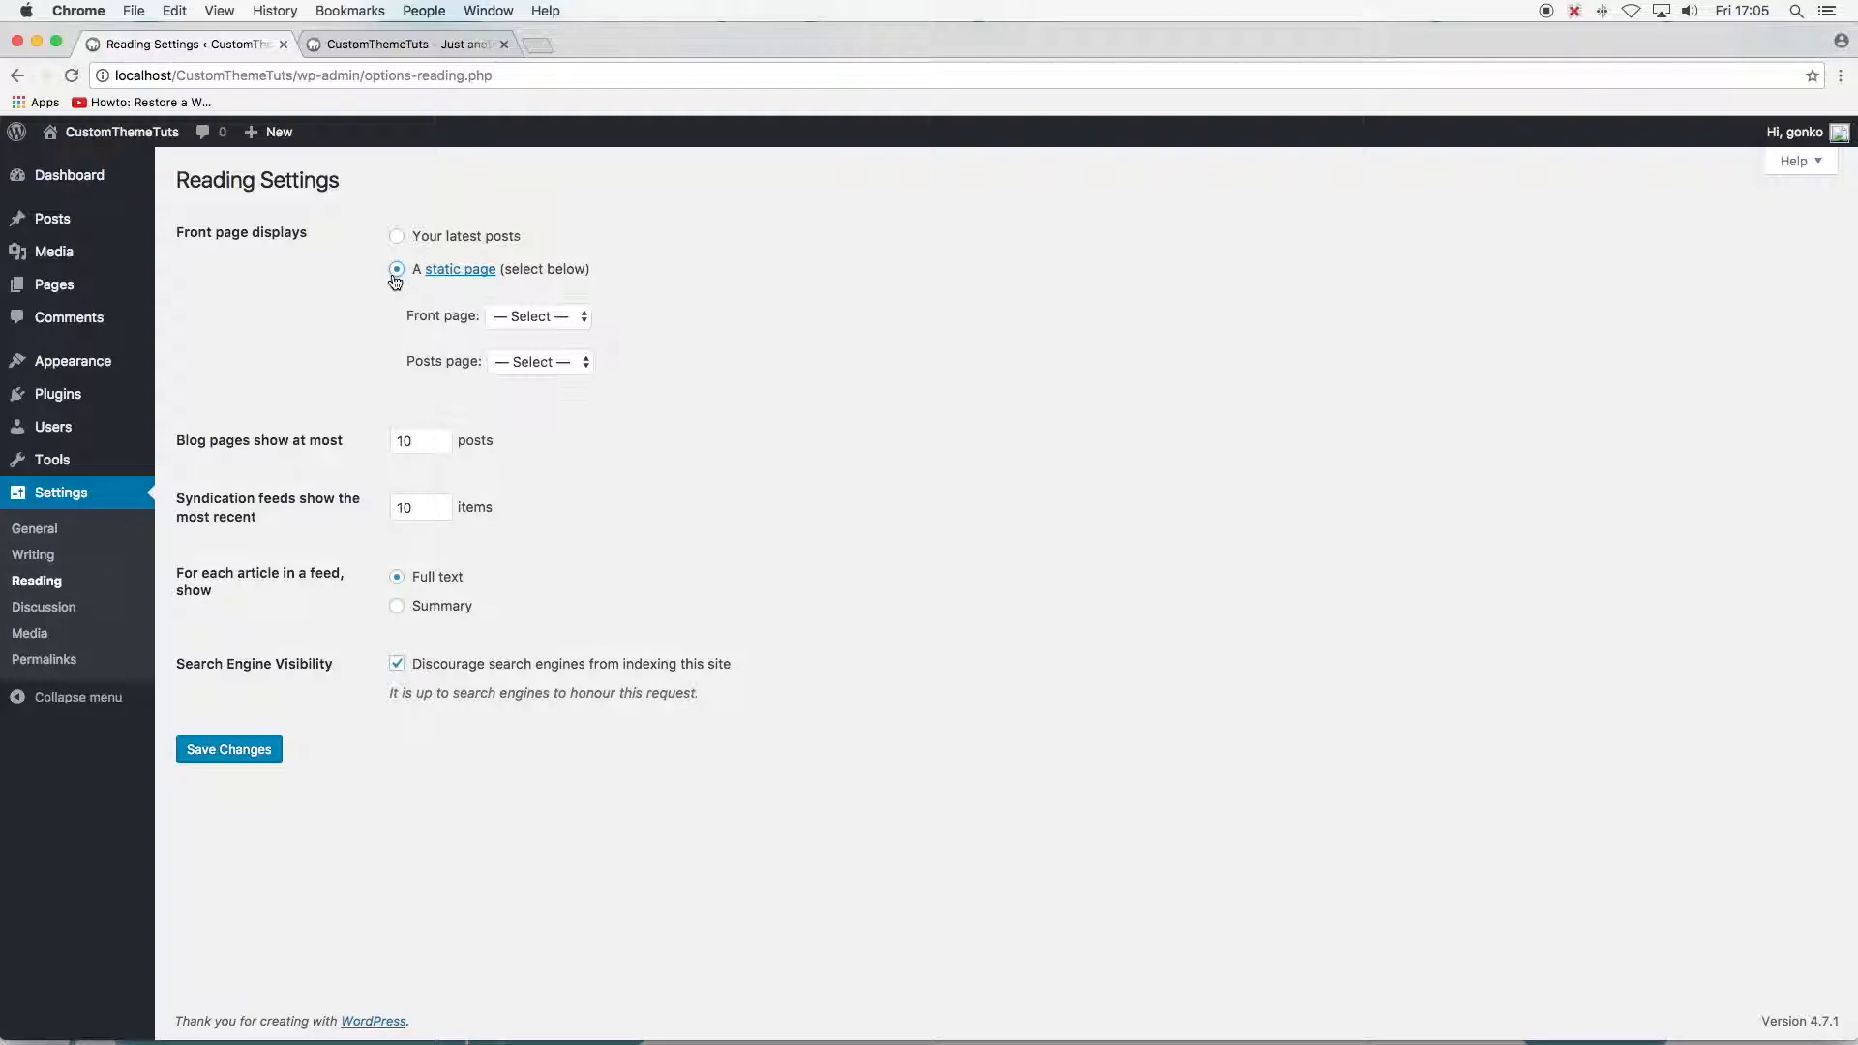
left_click(395, 269)
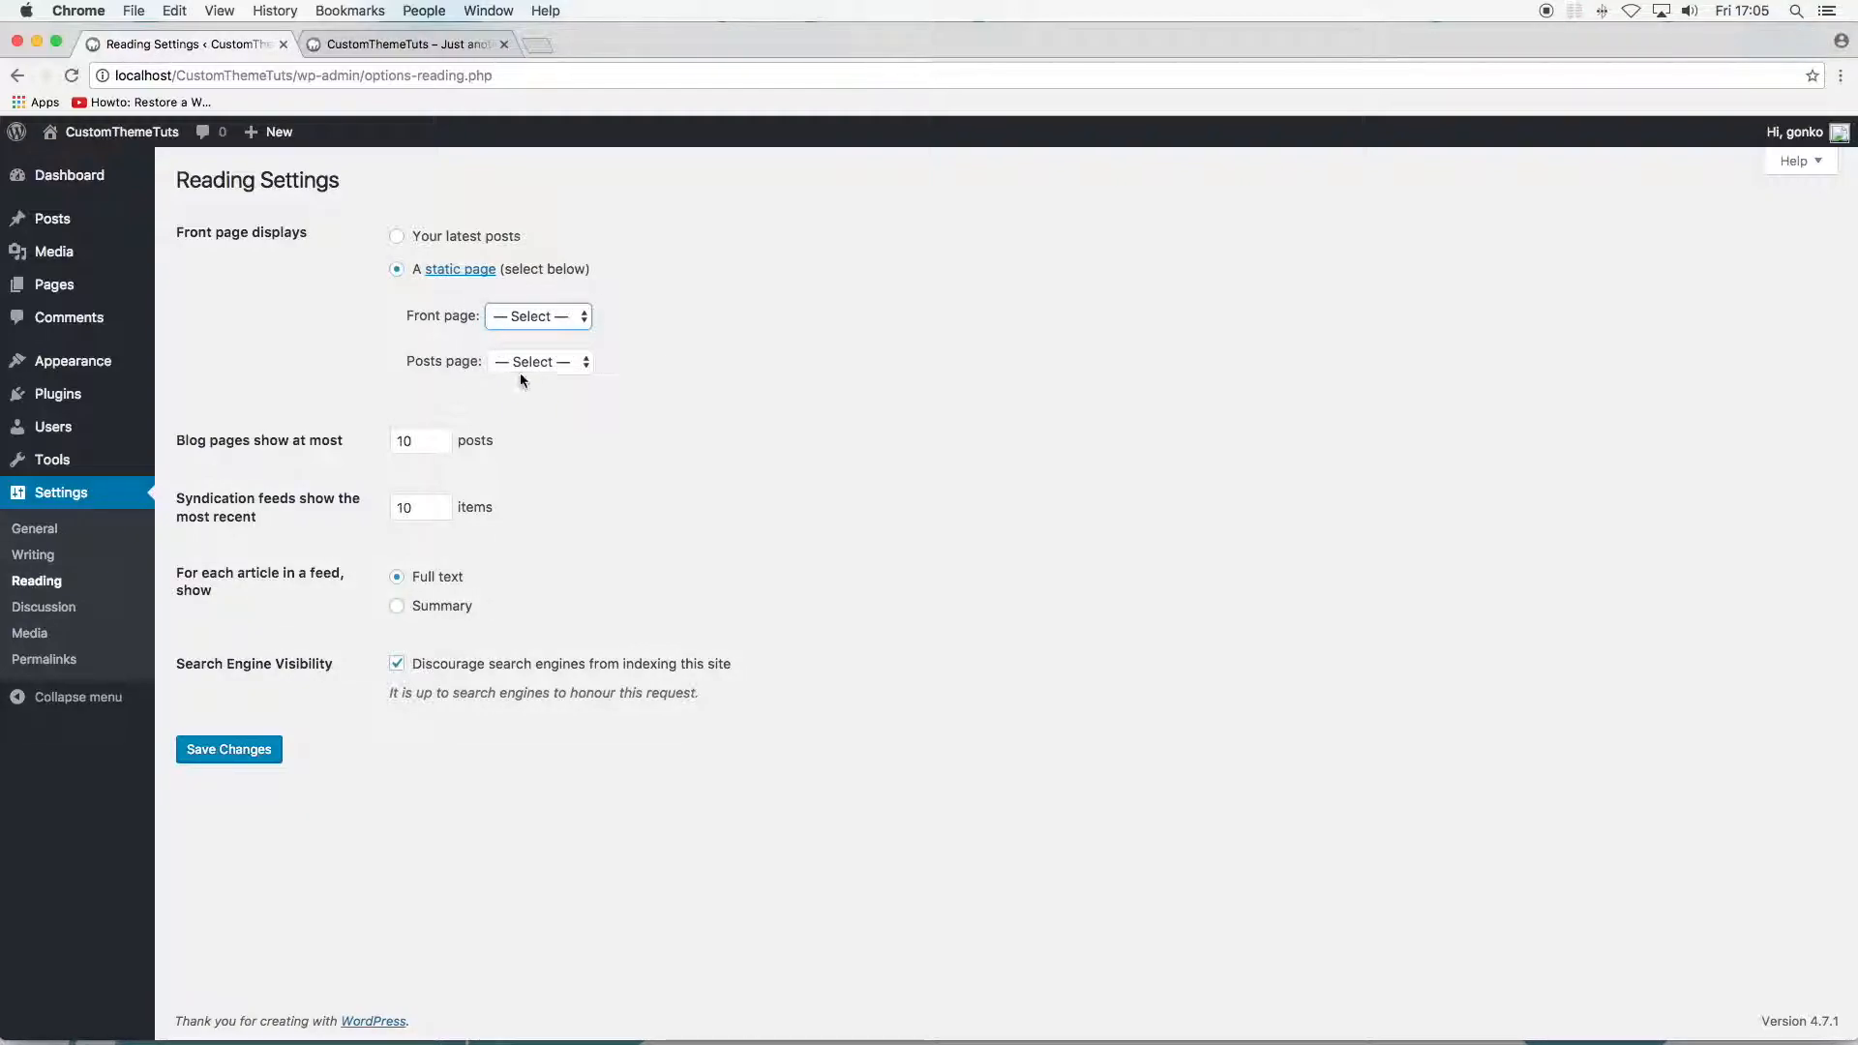
Set Posts page to Page1 and Front page to Sample Page, then revert to Your latest posts
left_click(538, 362)
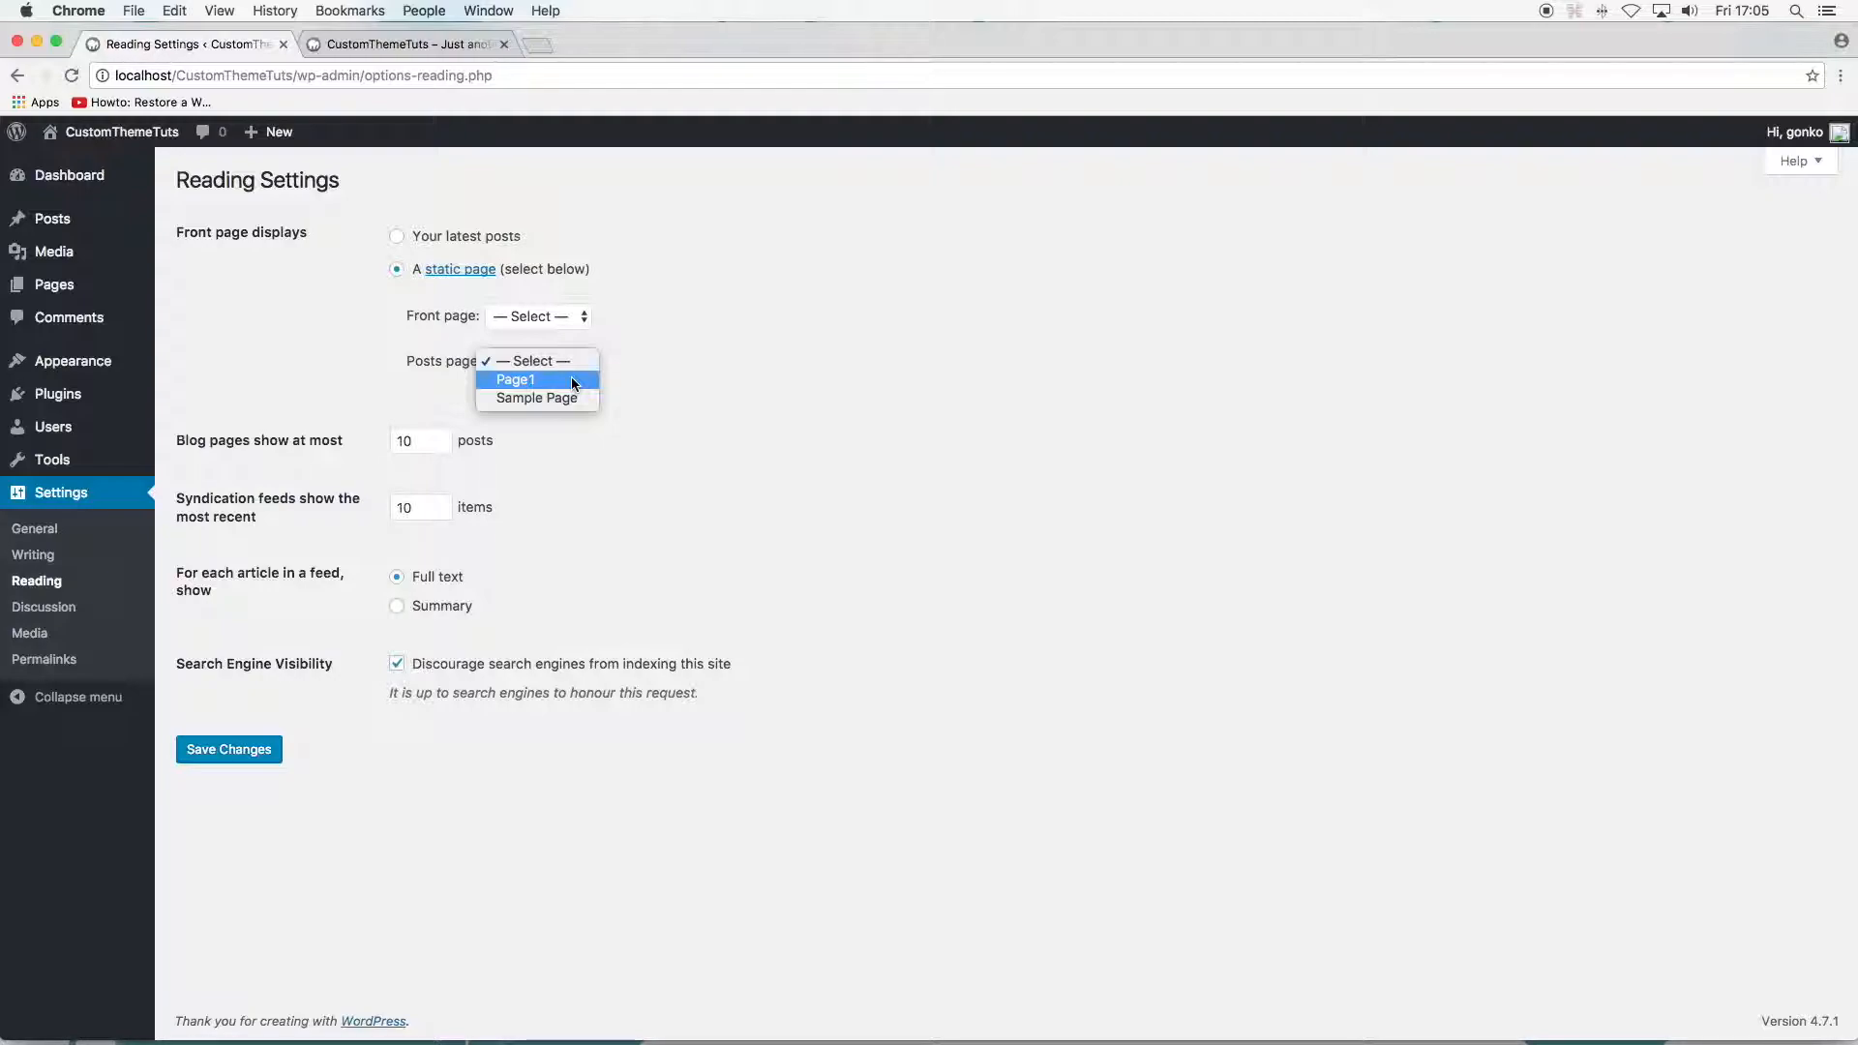
left_click(514, 379)
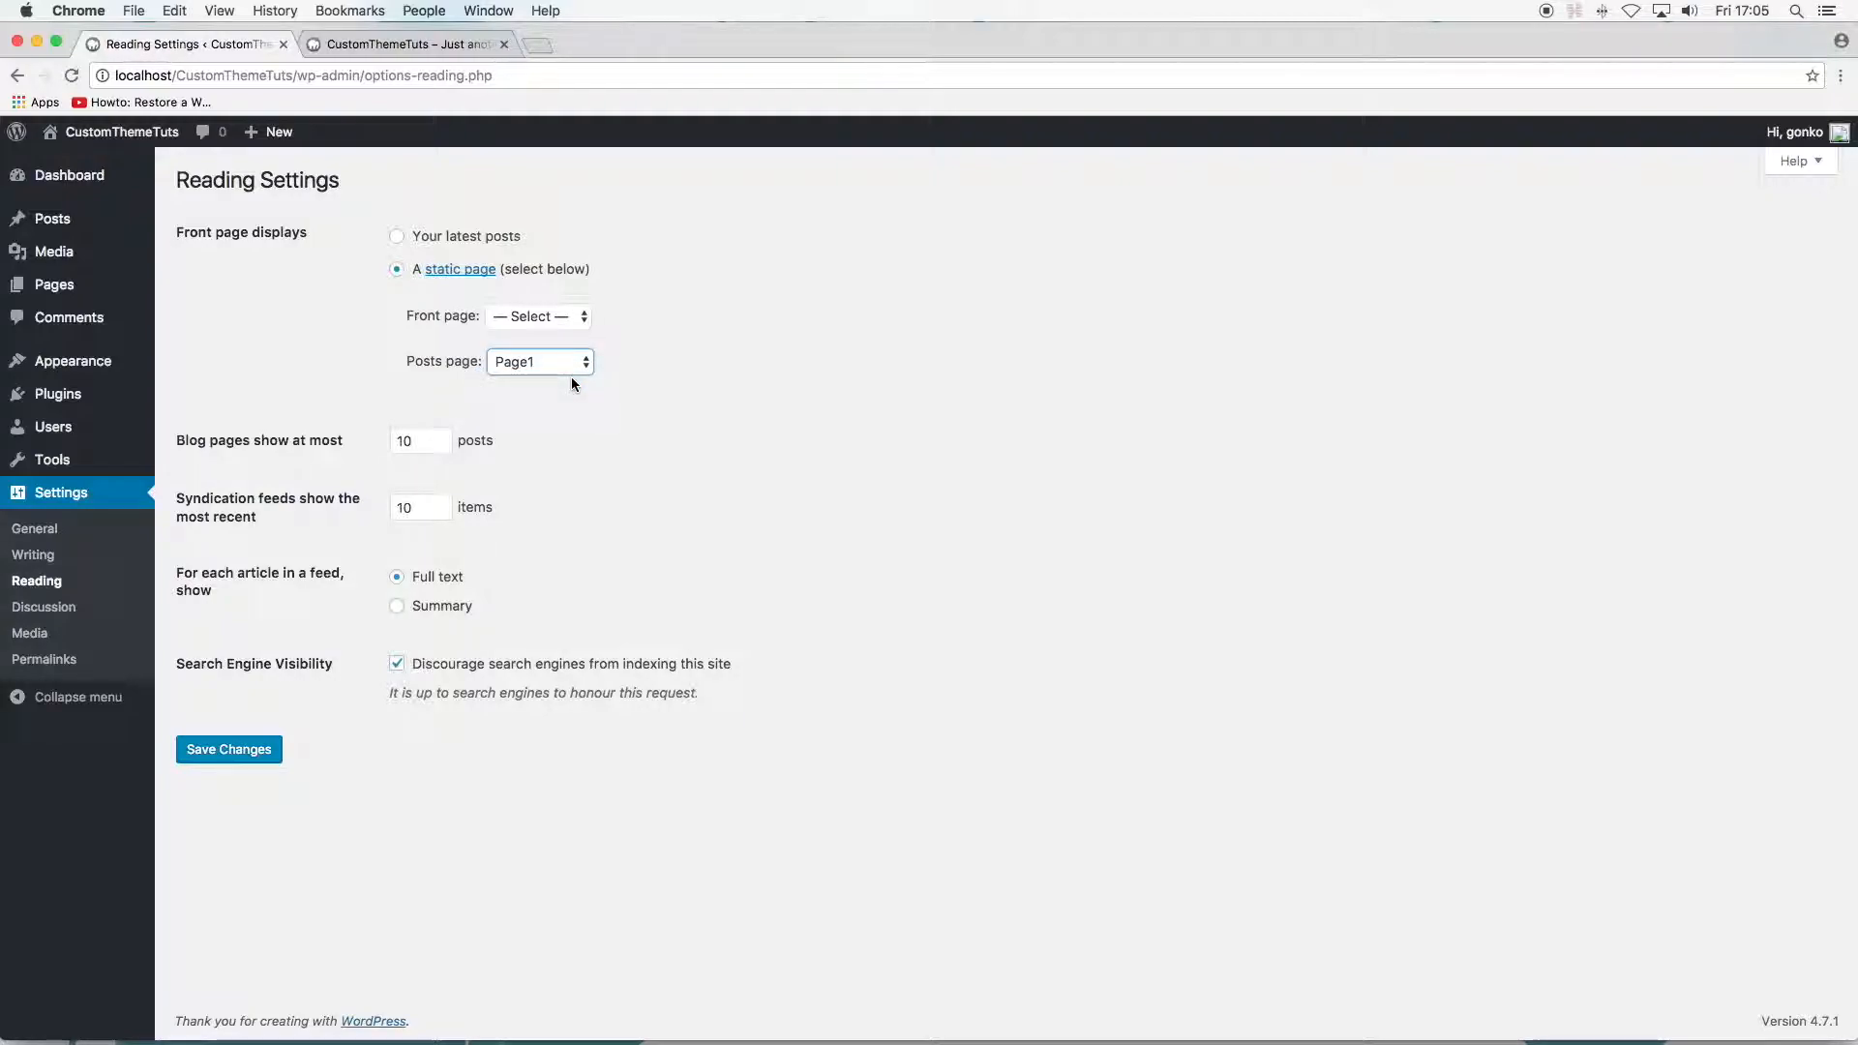
mouse_move(589, 334)
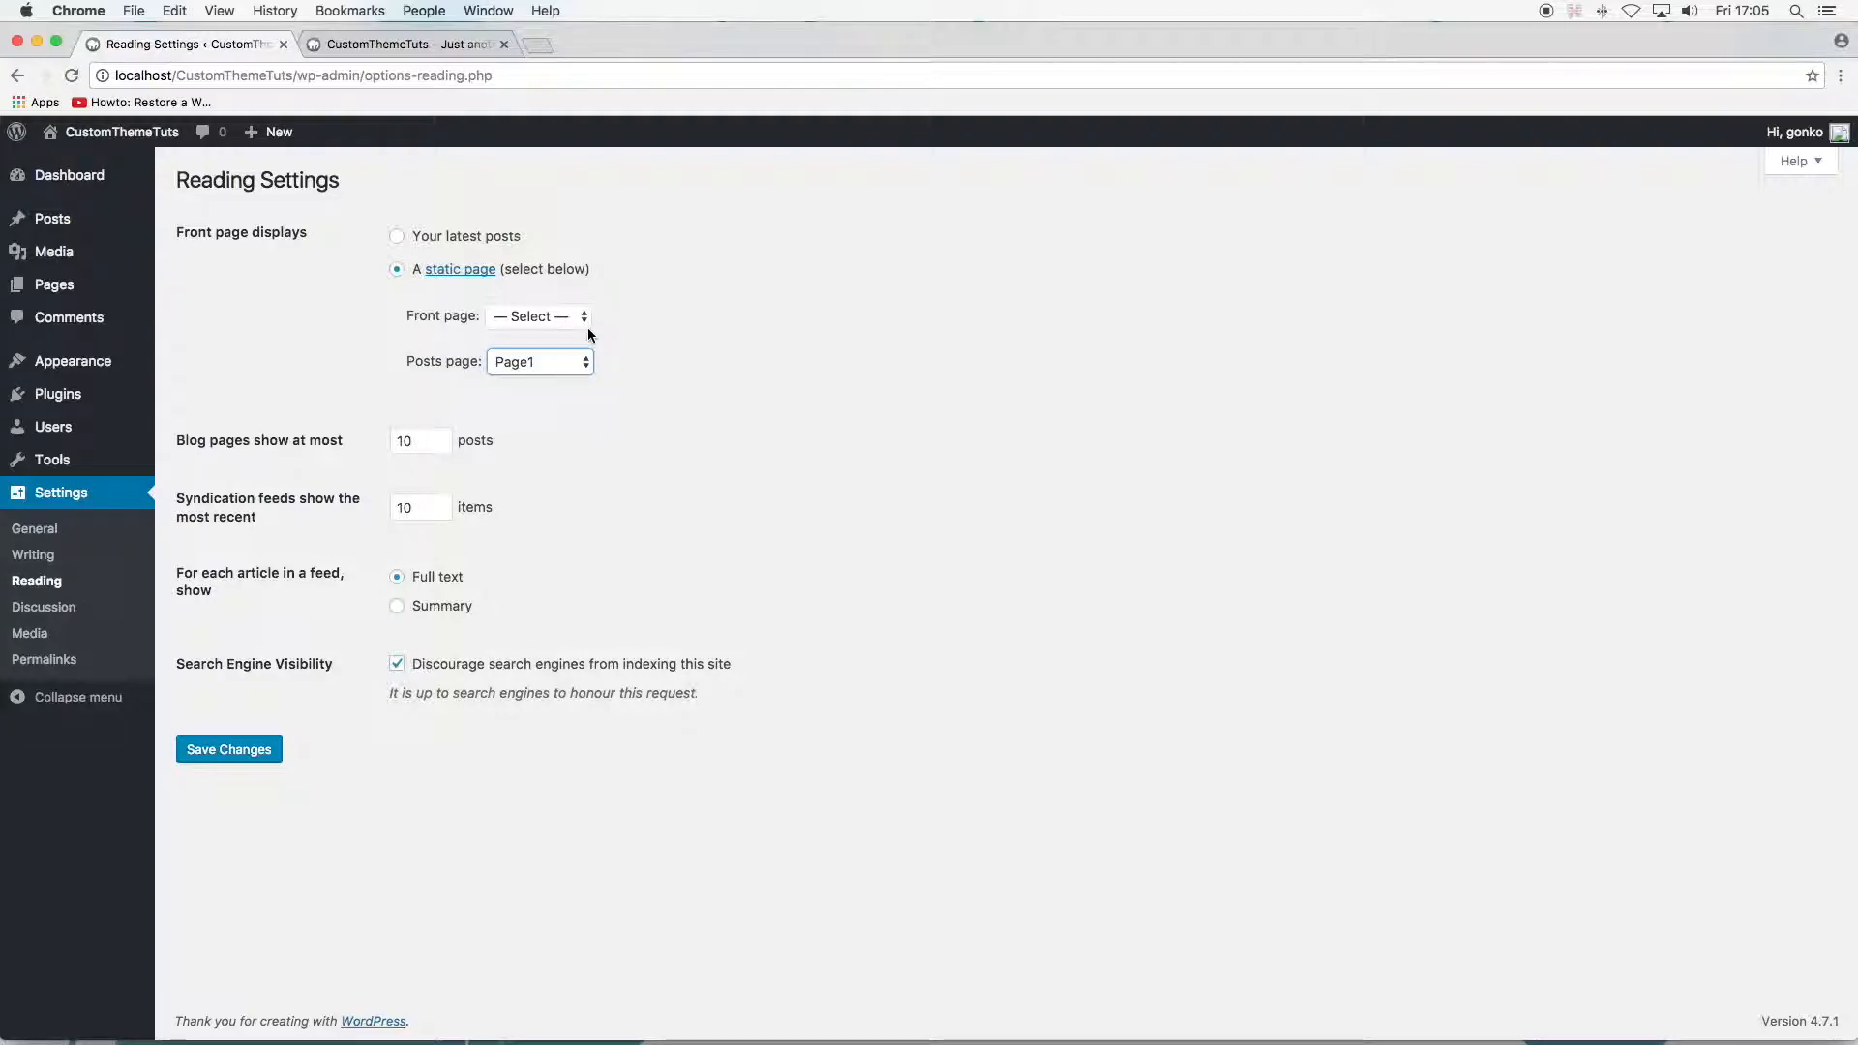
left_click(536, 315)
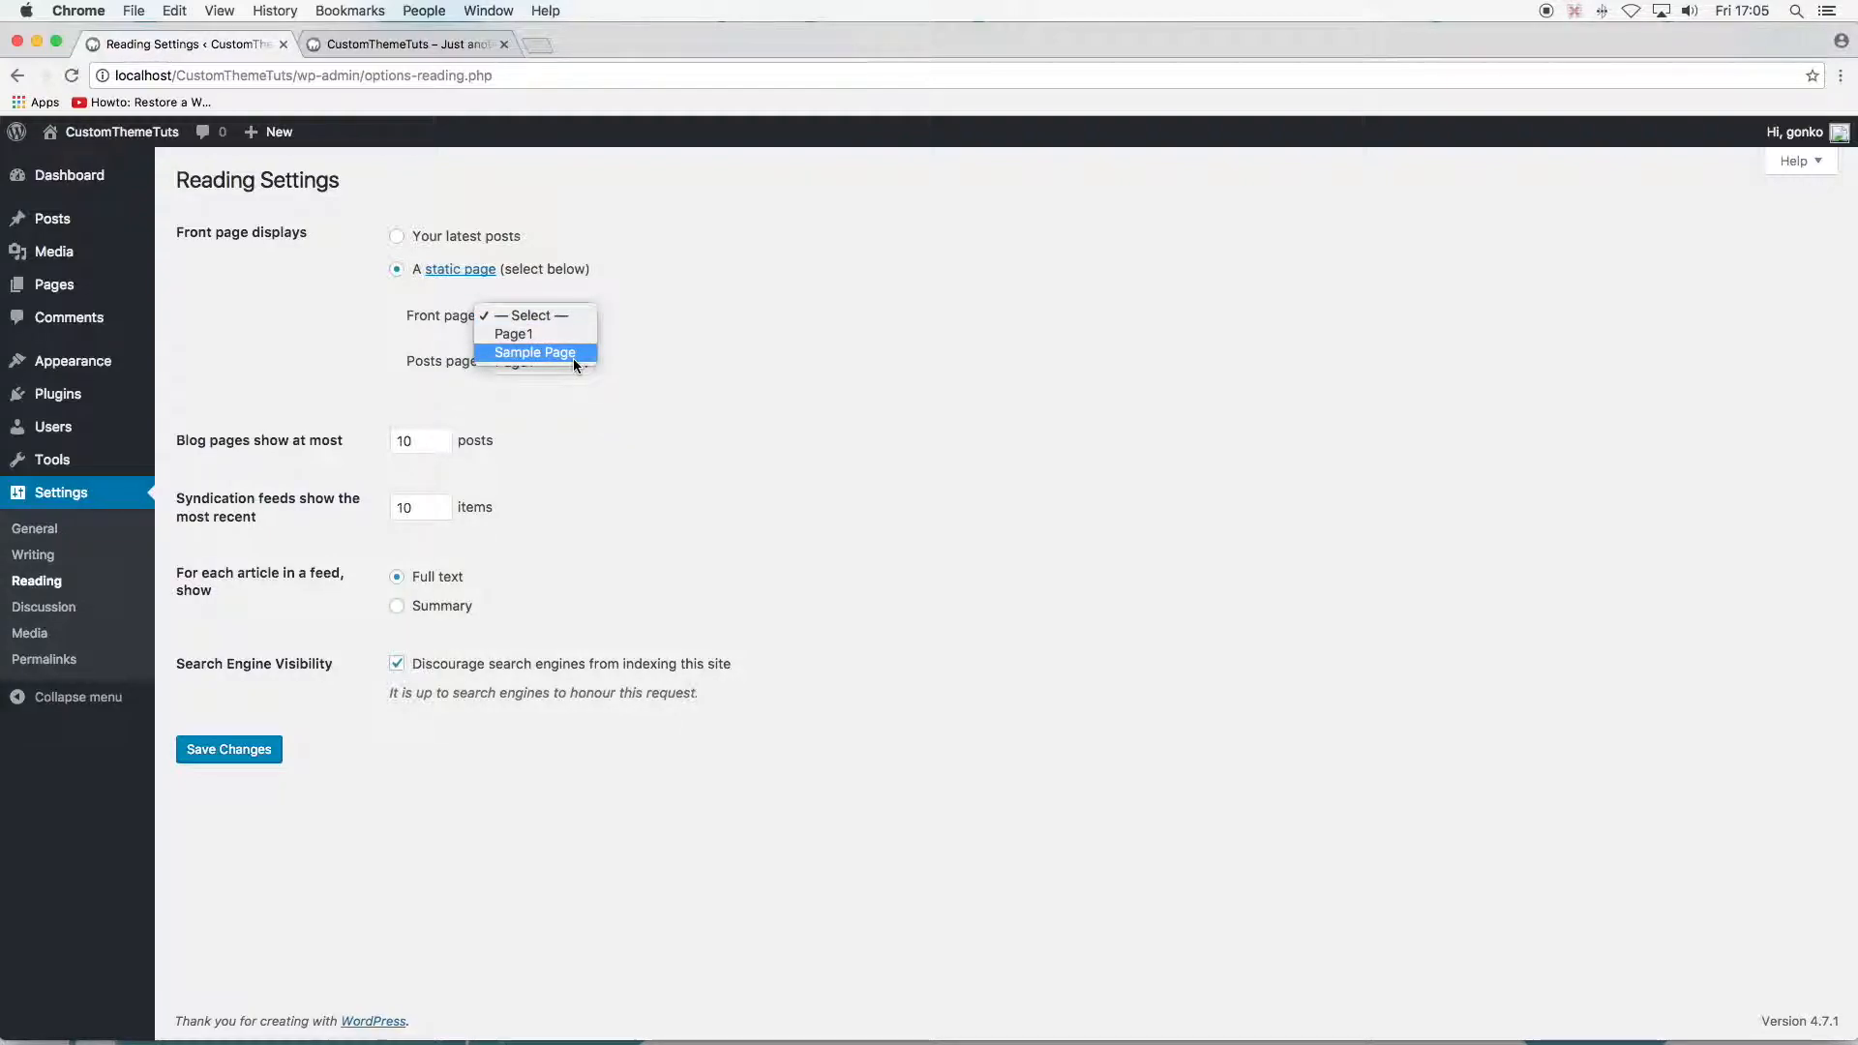
left_click(534, 352)
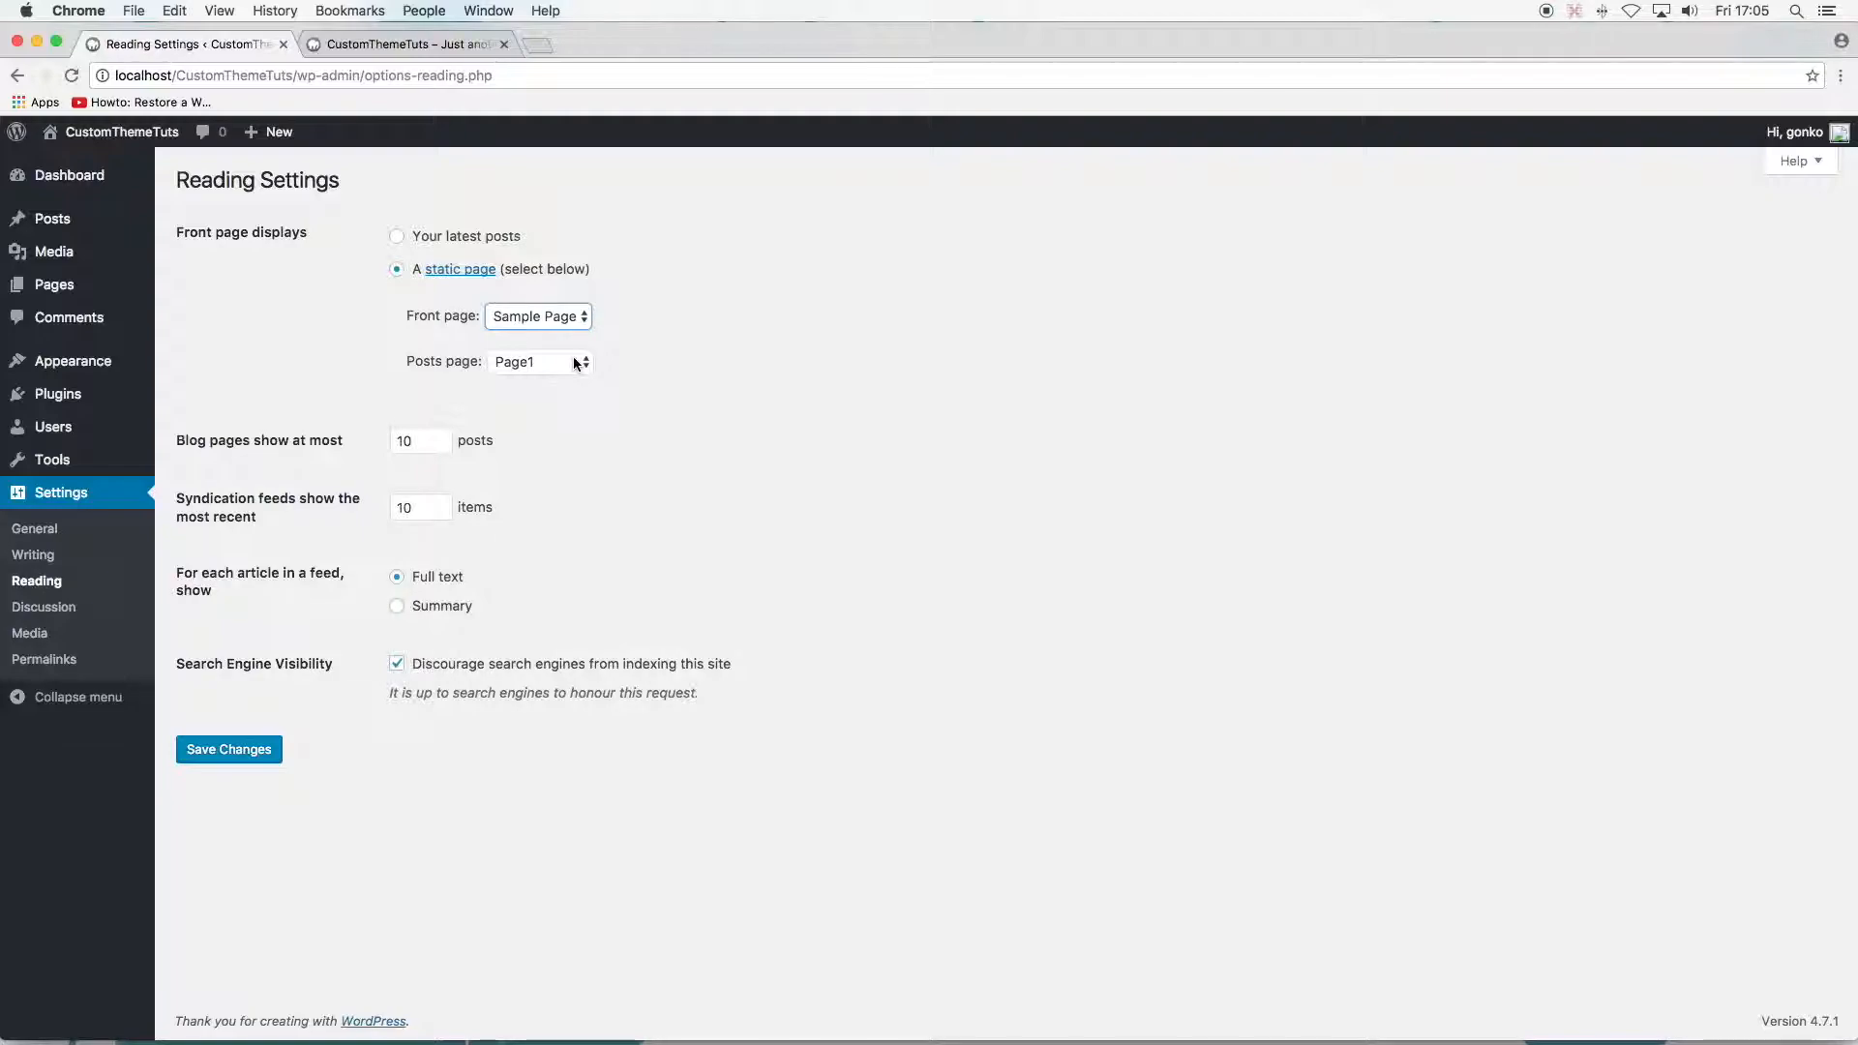
left_click(397, 236)
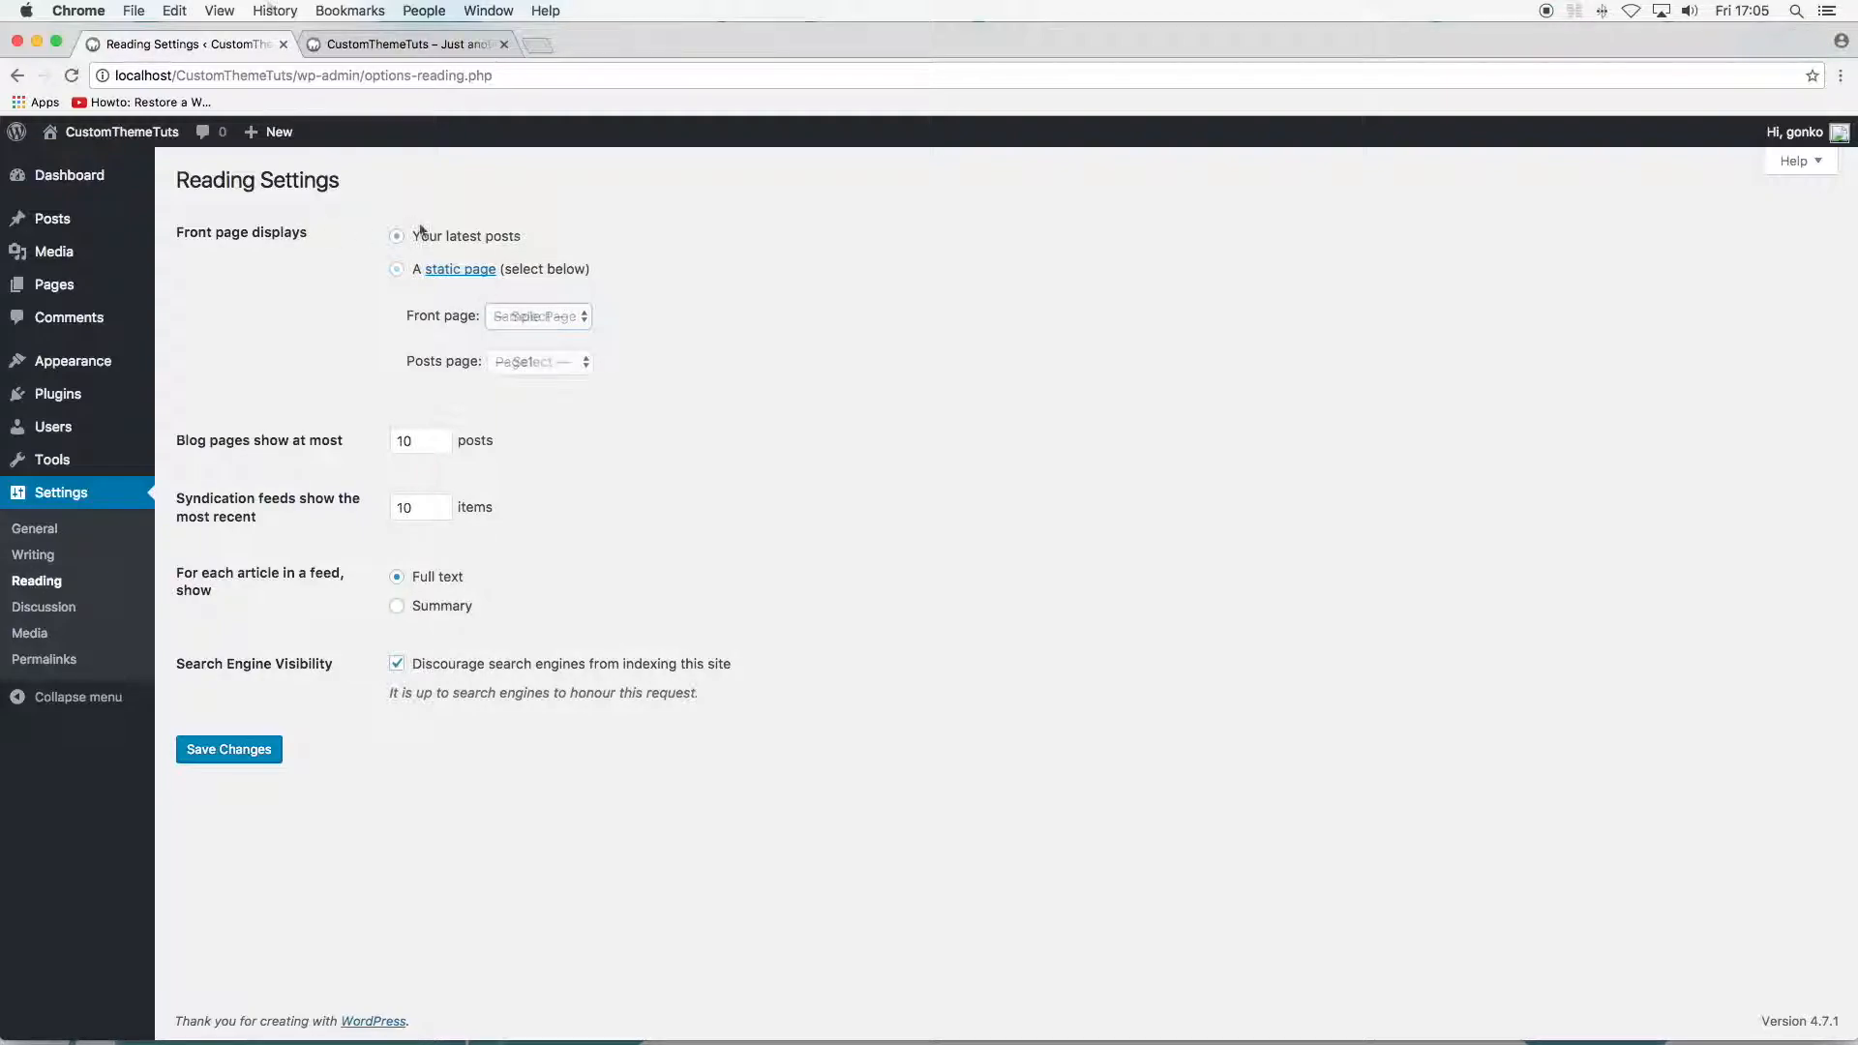
left_click(397, 236)
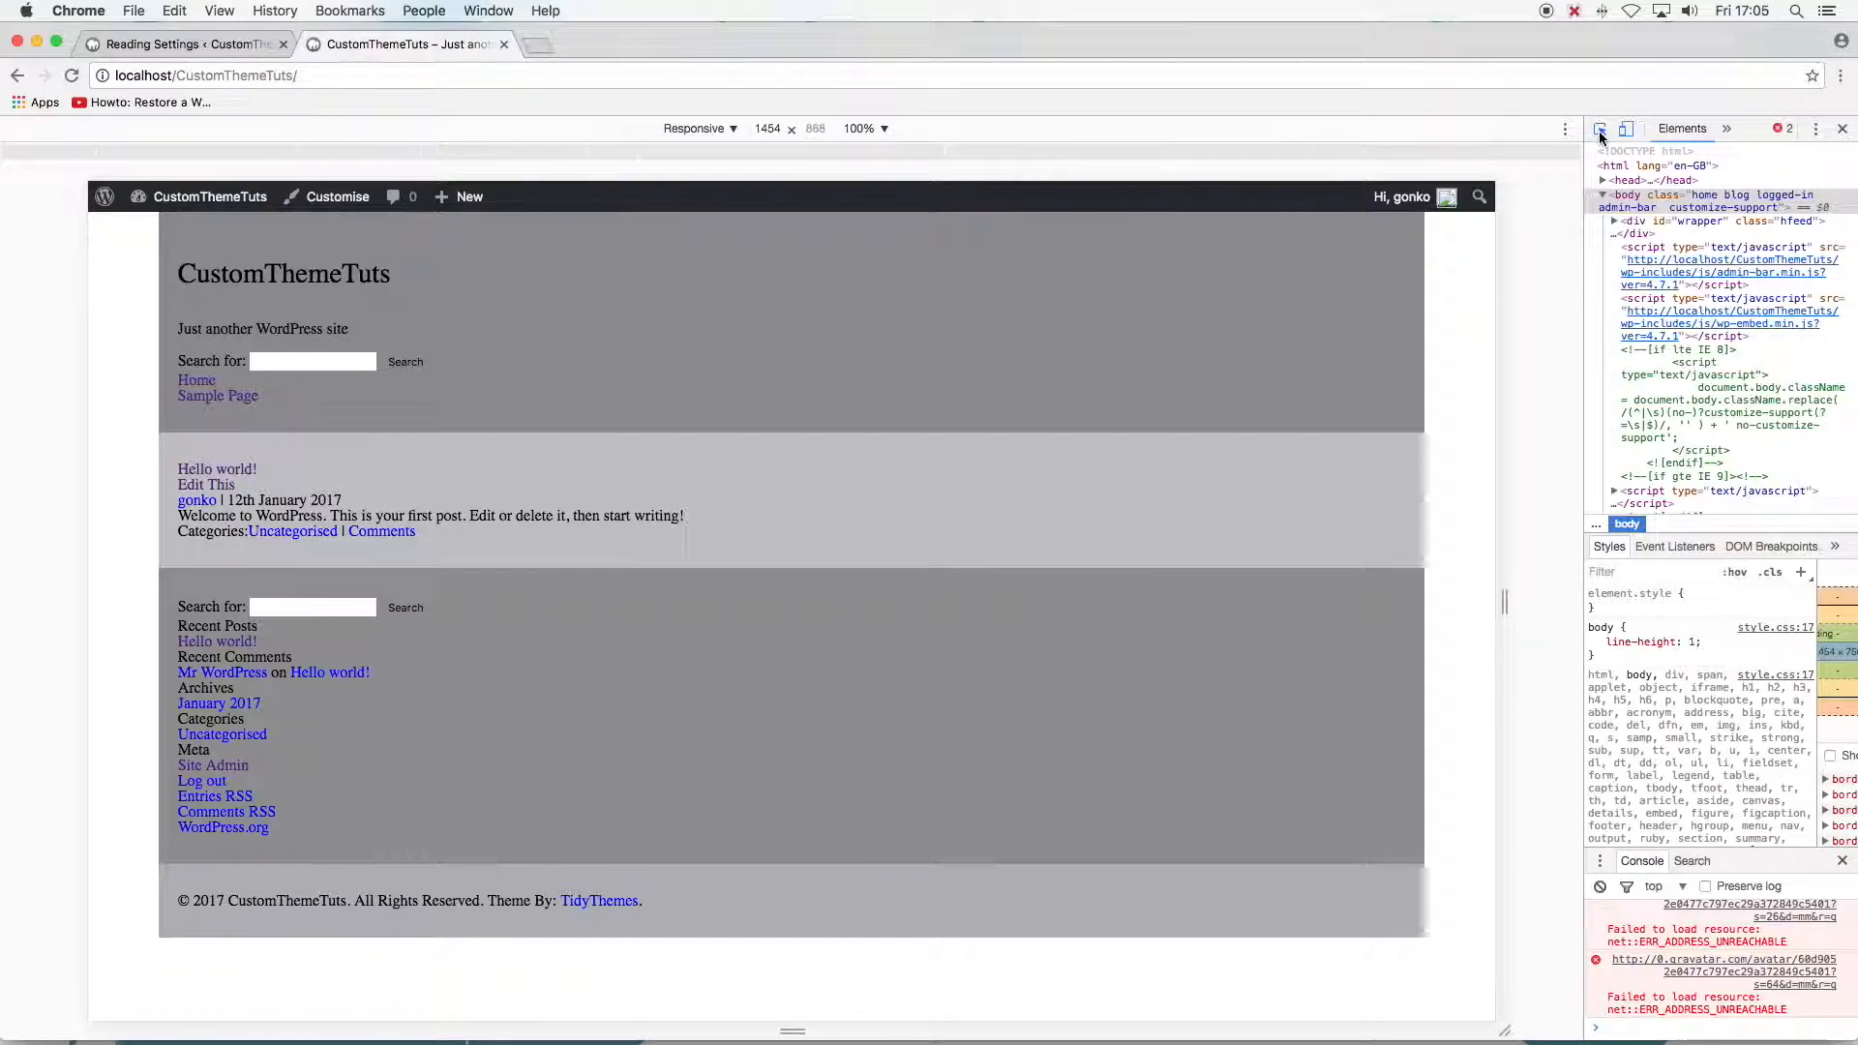
Activate the DevTools element picker to inspect the site title's h1 markup
left_click(1600, 129)
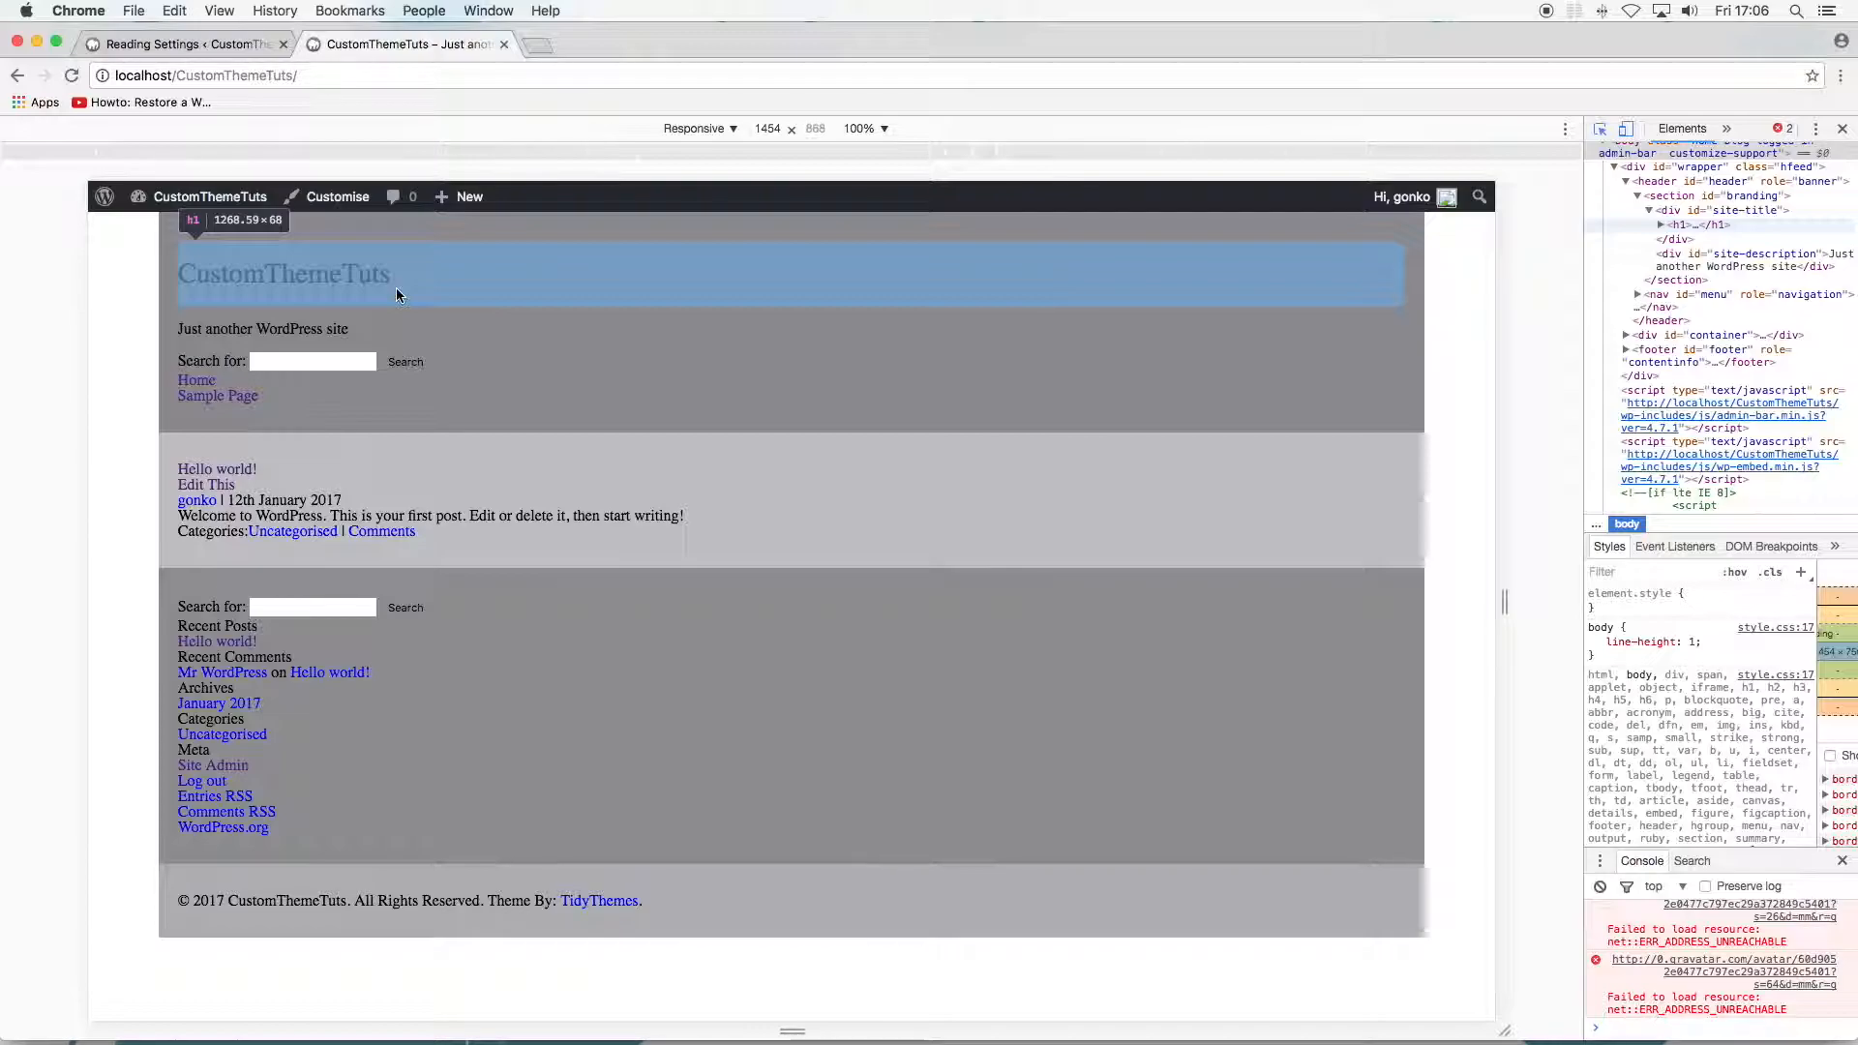
Load Sample Page from the site menu and re-activate the element picker
left_click(217, 395)
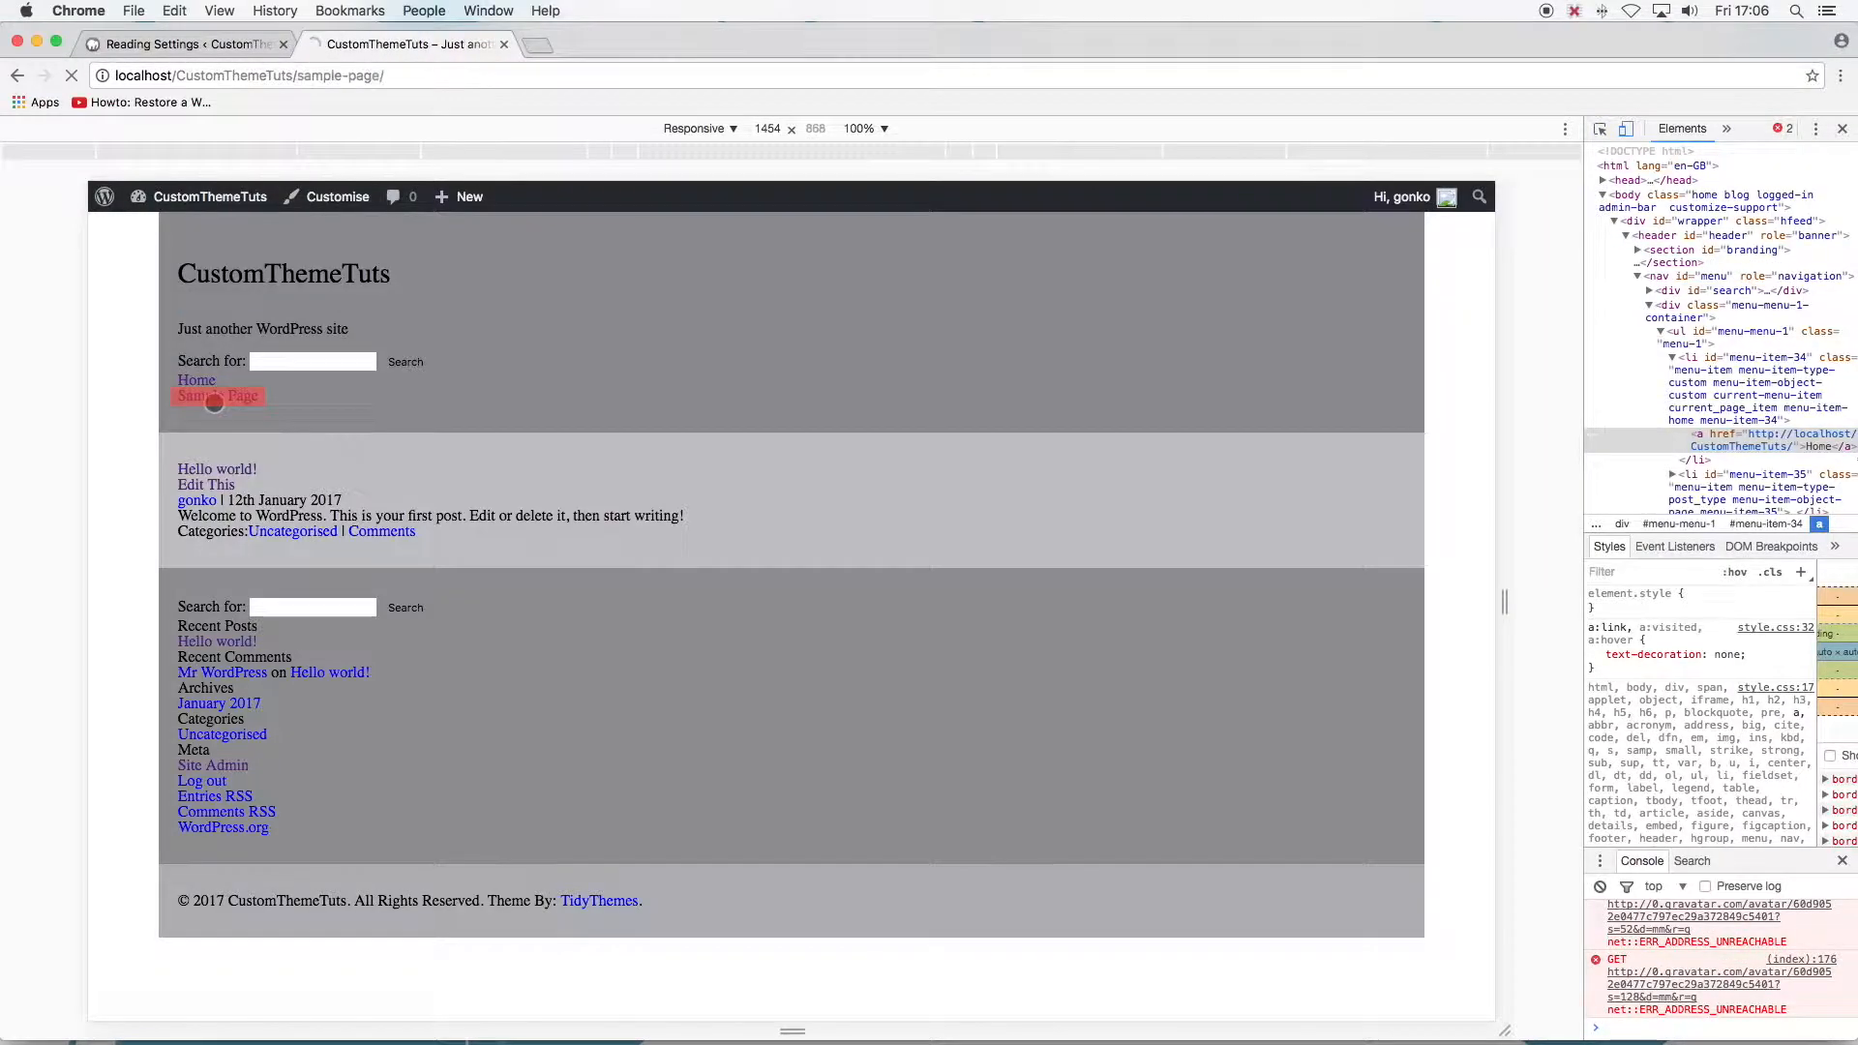
left_click(218, 395)
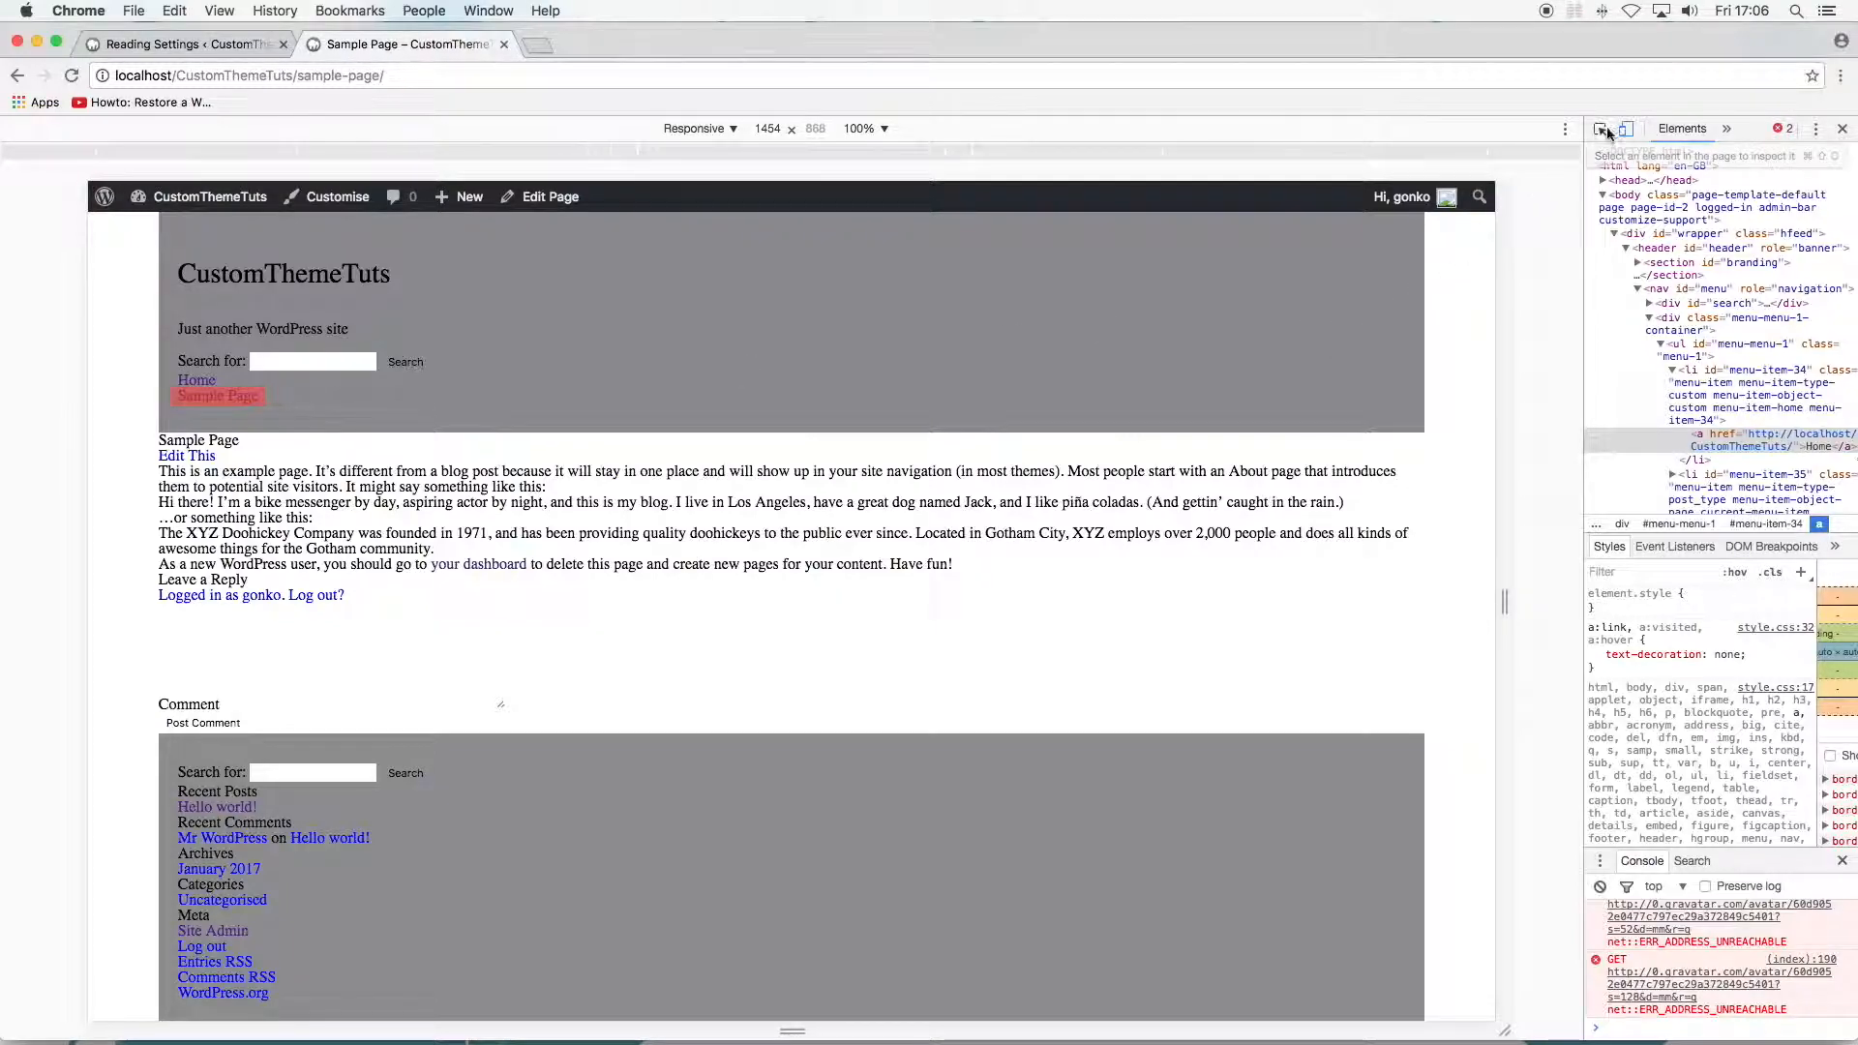